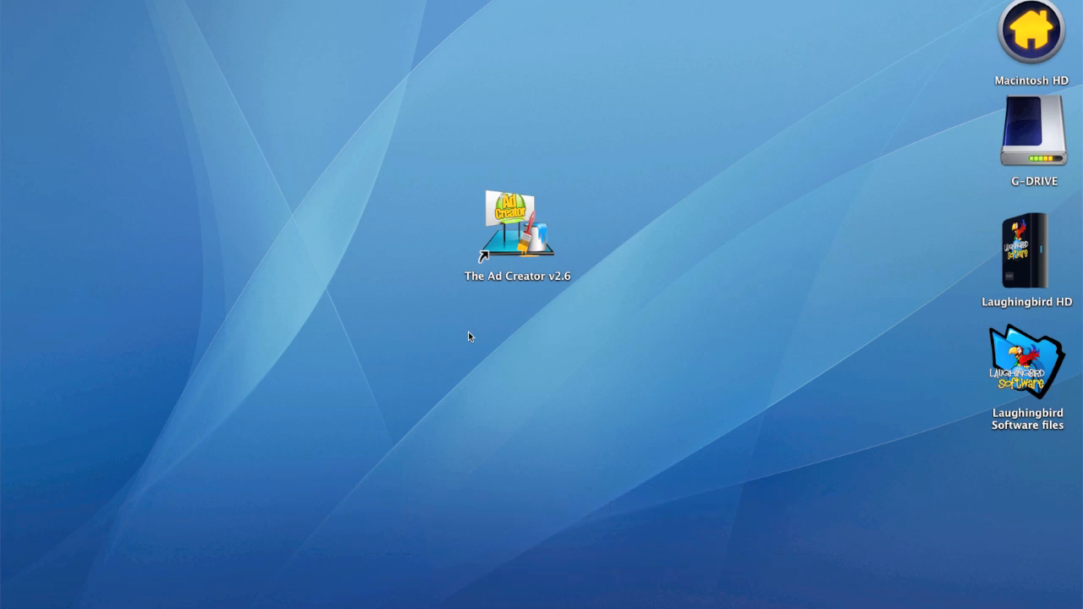
mouse_move(489, 309)
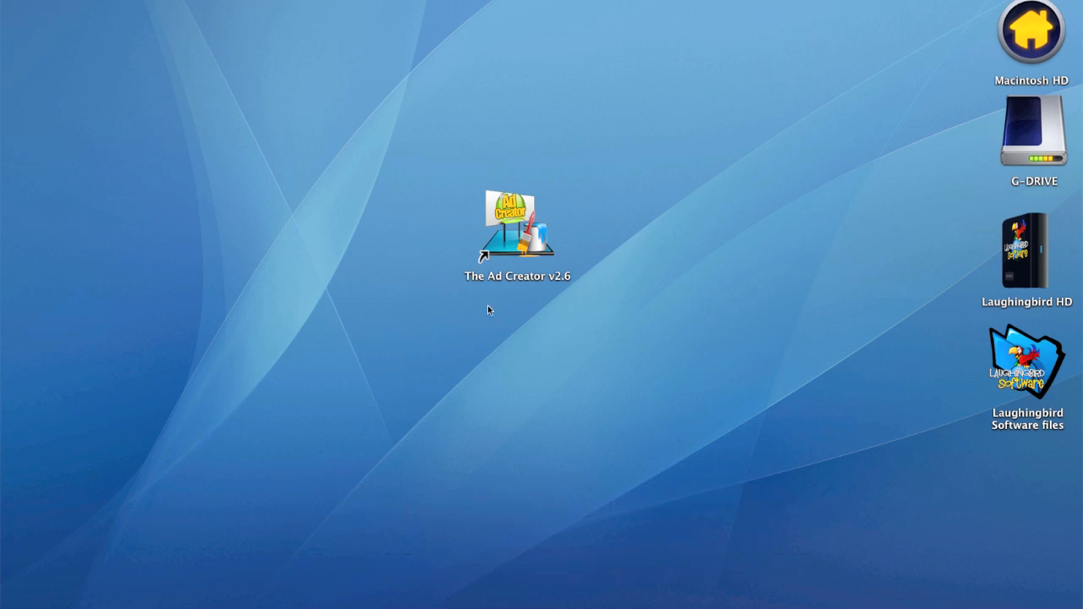
Step: Launch The Ad Creator v2.6 from its desktop icon
double_click(513, 224)
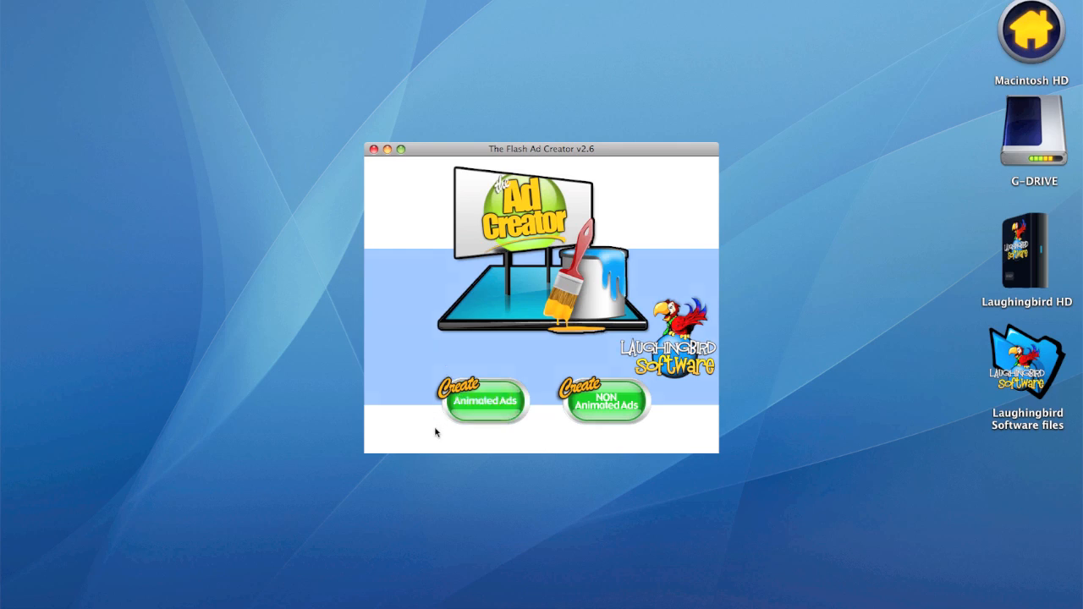
mouse_move(605, 403)
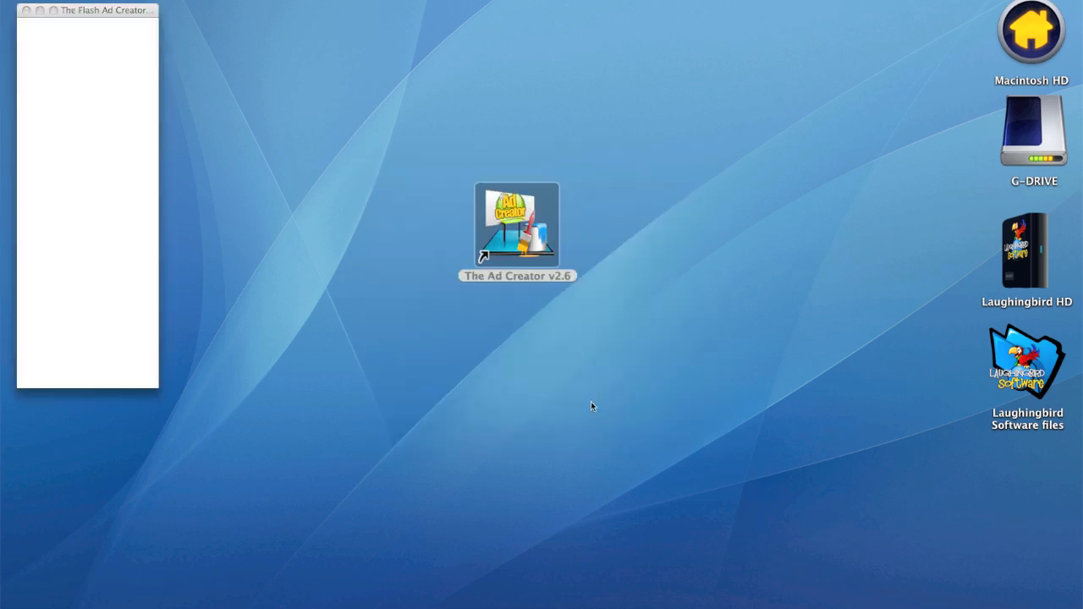
Step: Start a non-animated ad and choose the Ad Creator Ads template set
double_click(516, 225)
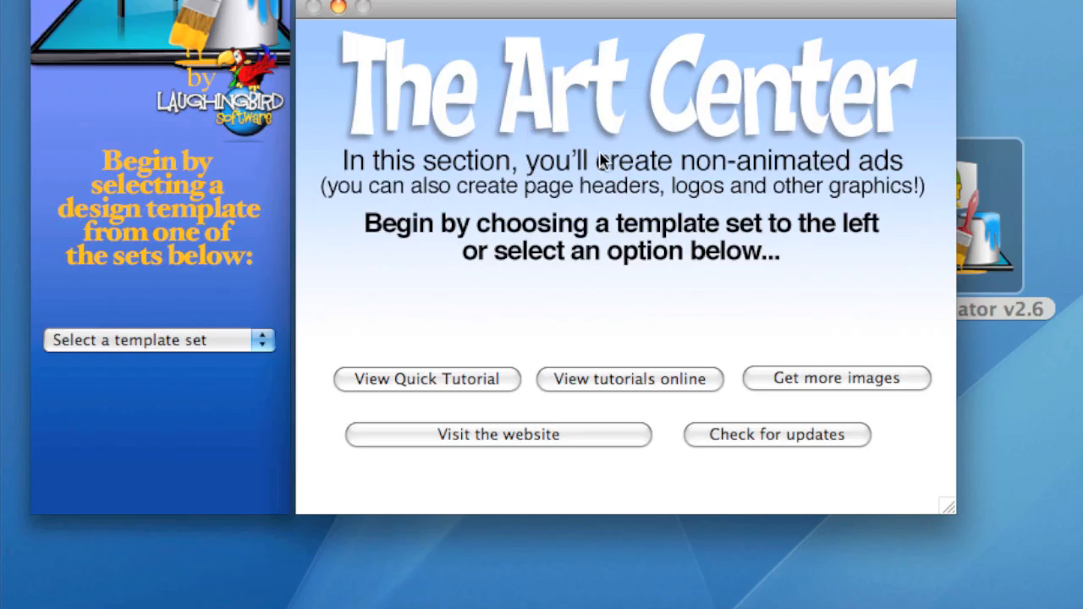
mouse_move(250, 243)
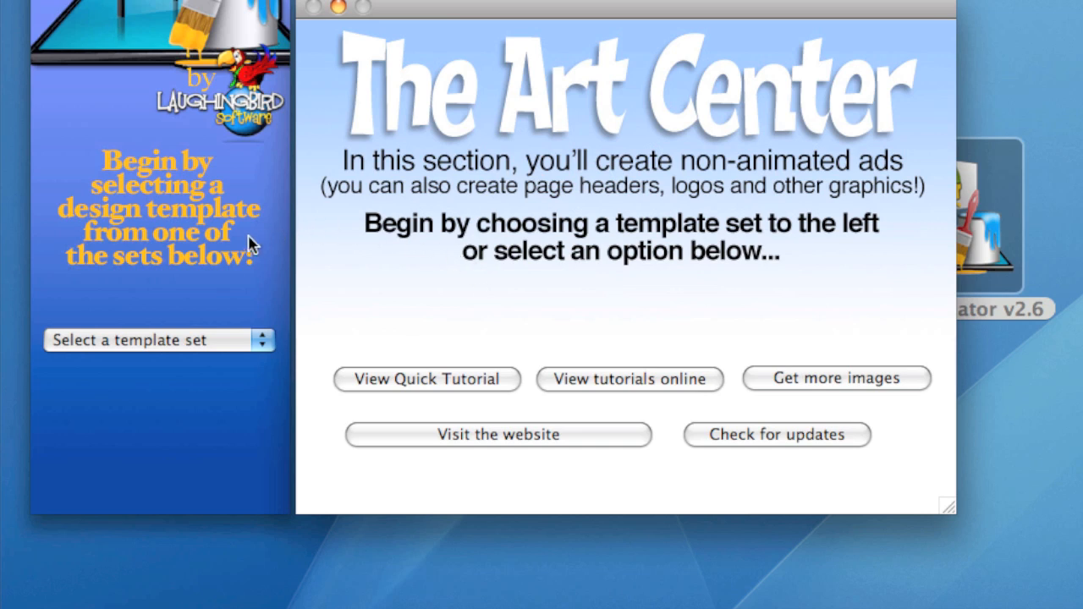
mouse_move(373, 252)
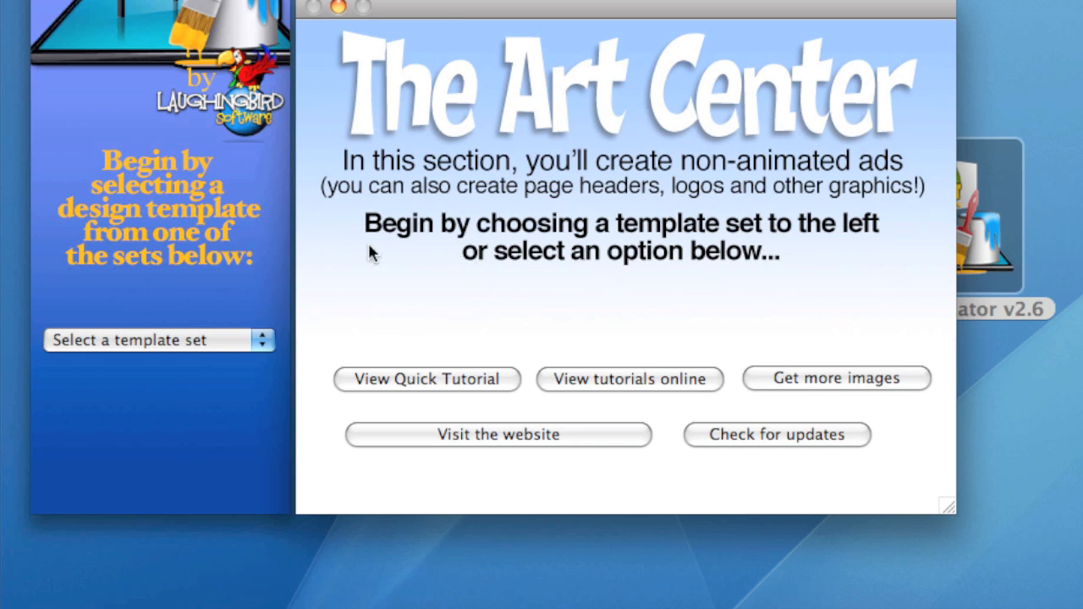
mouse_move(169, 350)
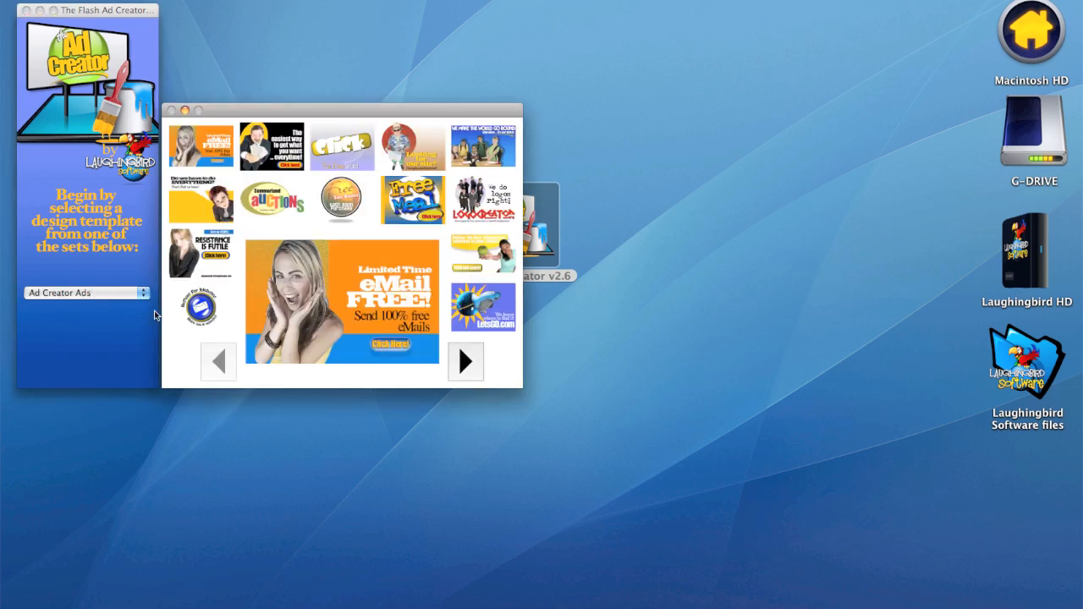
click(201, 251)
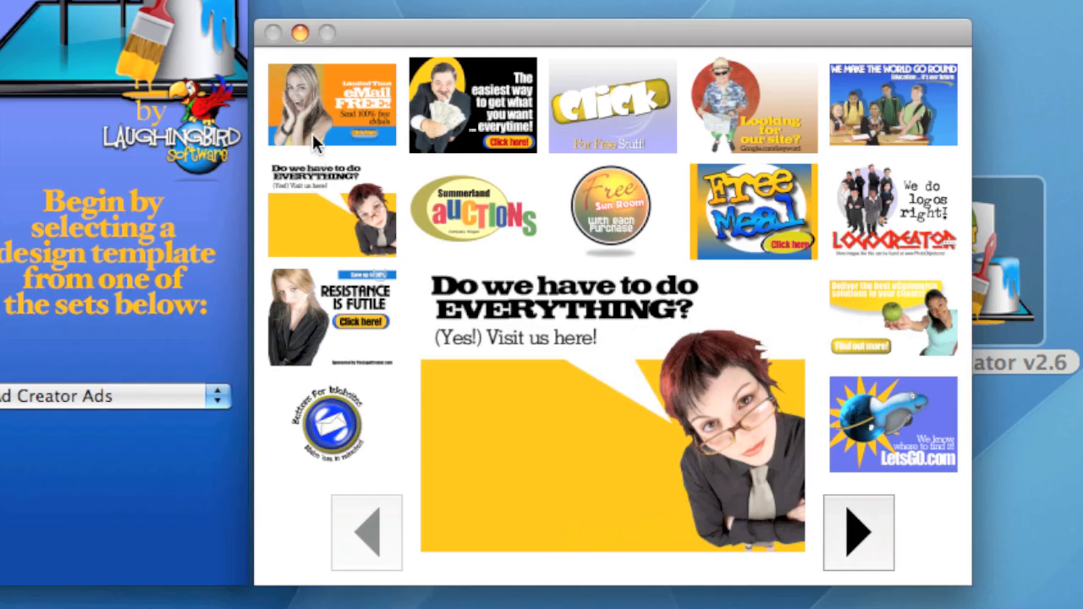
click(330, 103)
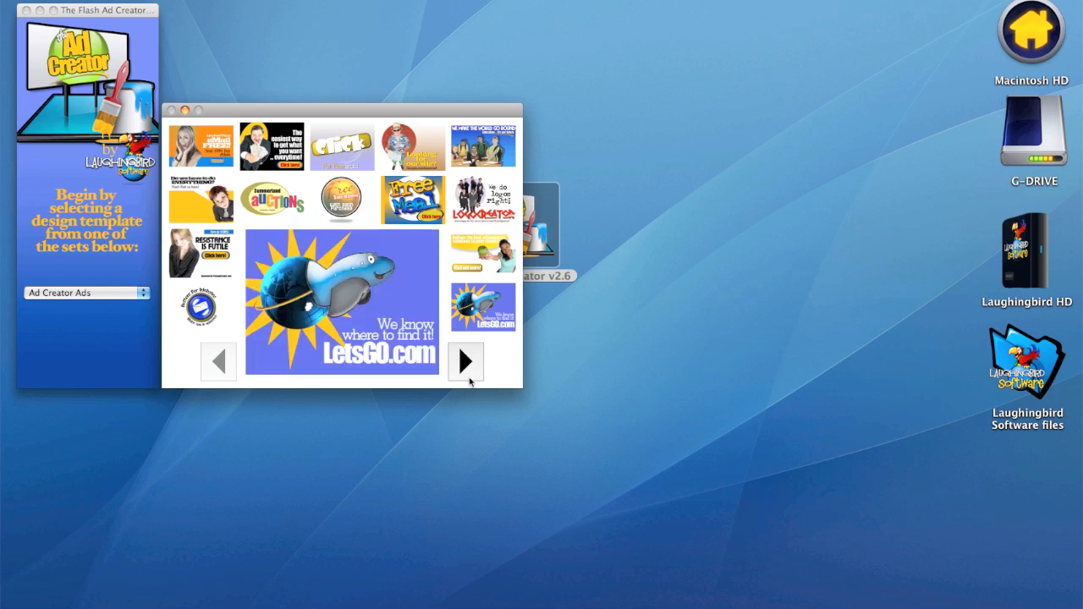
Step: Page forward through several pages of the template gallery
click(464, 360)
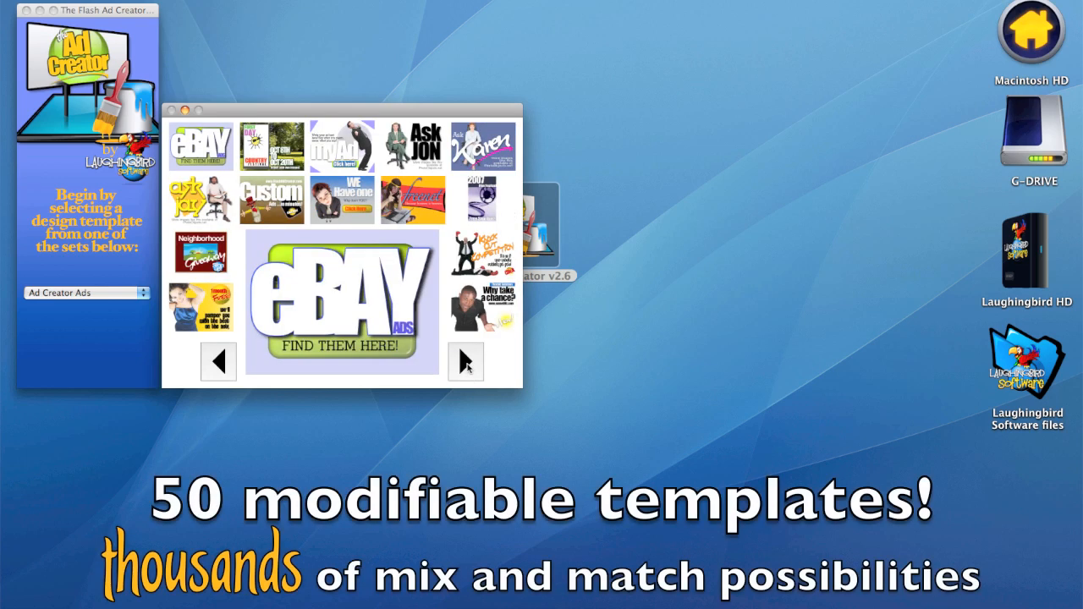
click(465, 362)
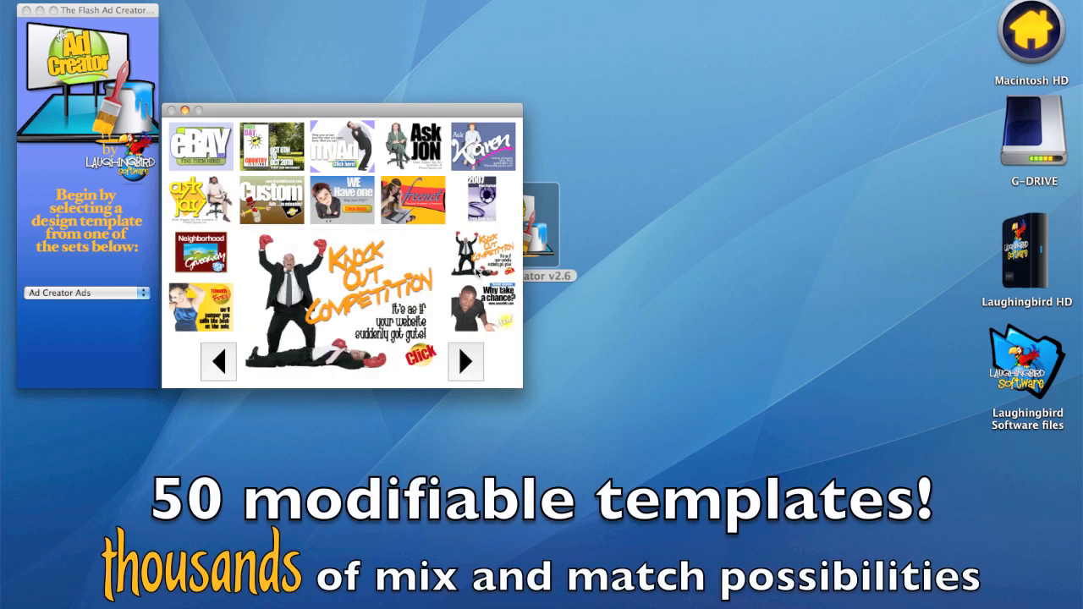
click(343, 144)
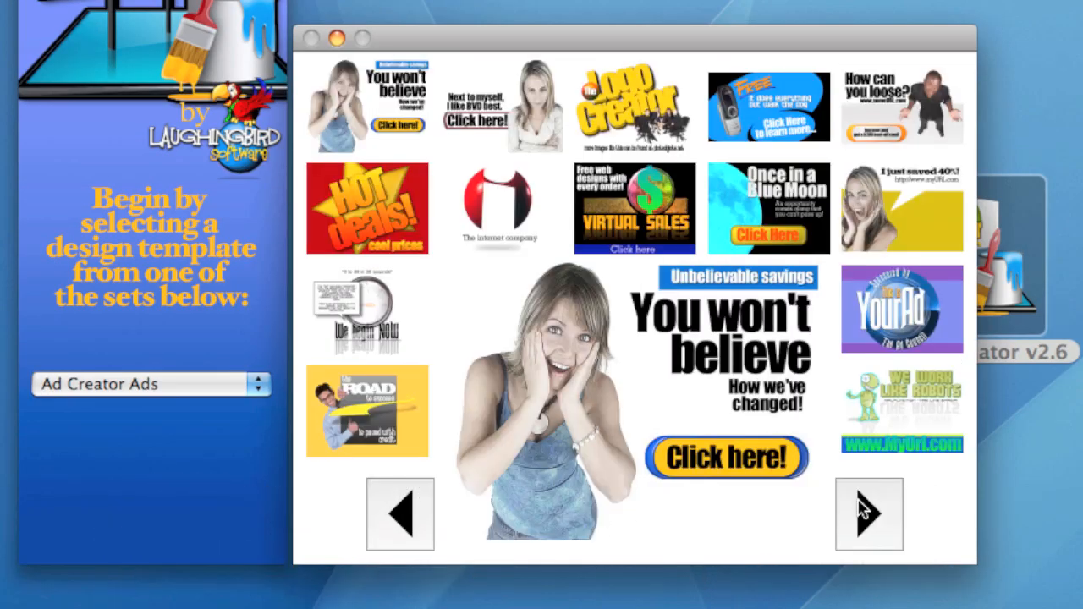
Step: Edit the BVD template, add a yellow orb and send it farther back behind the text
click(901, 207)
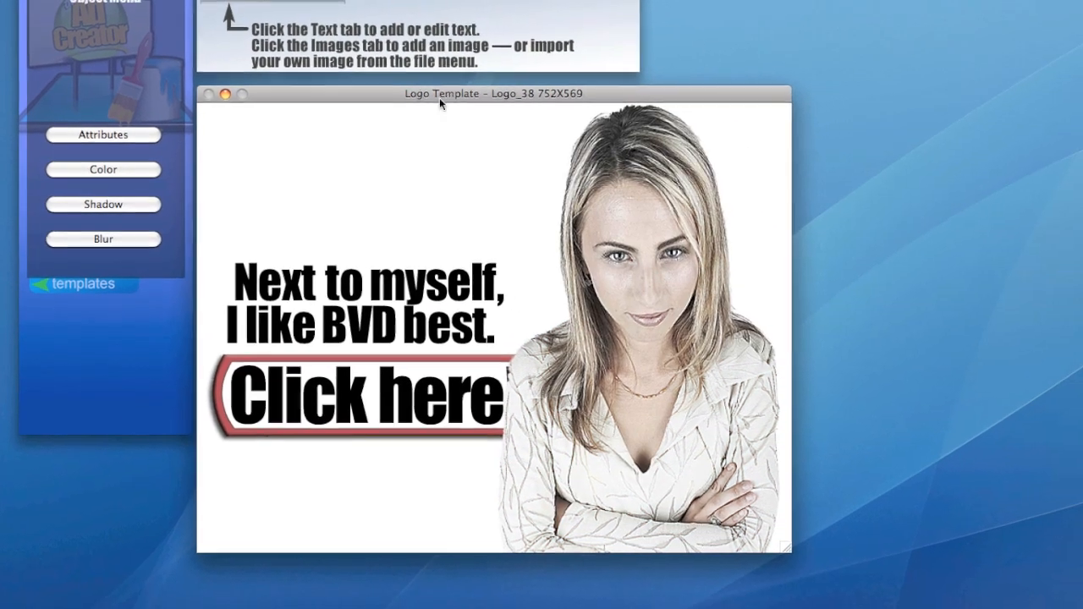
click(240, 26)
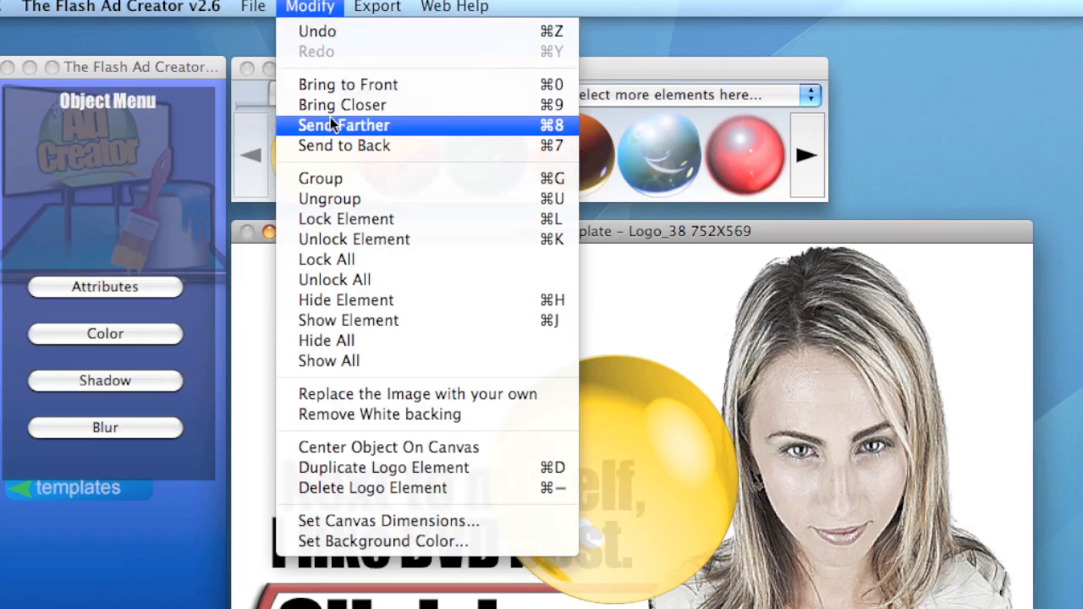
click(344, 125)
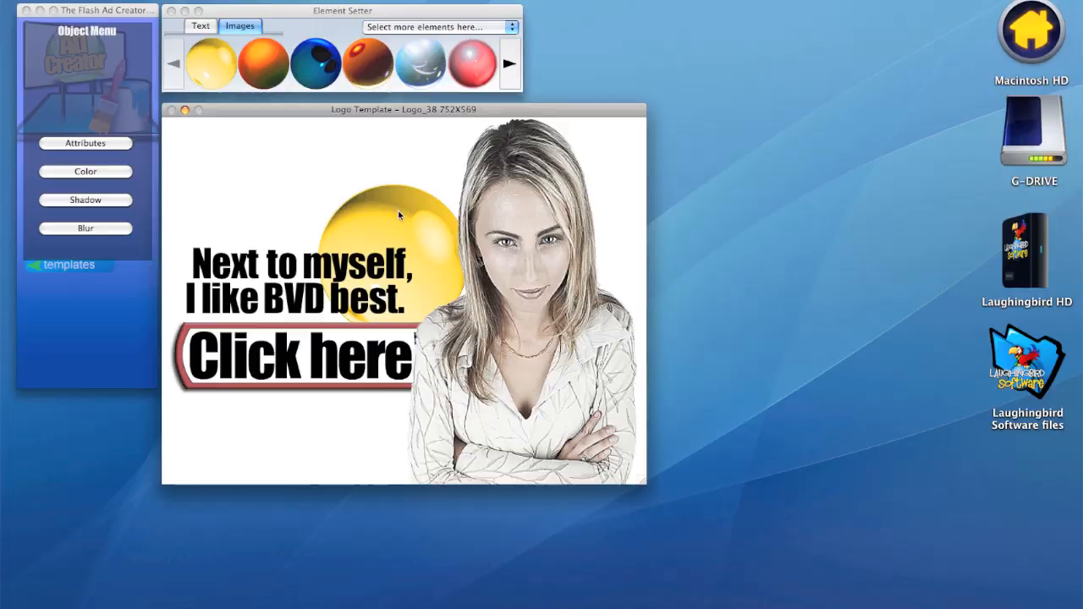
Step: Switch to the Ad_elements image collection and browse to the smiling man image
click(437, 27)
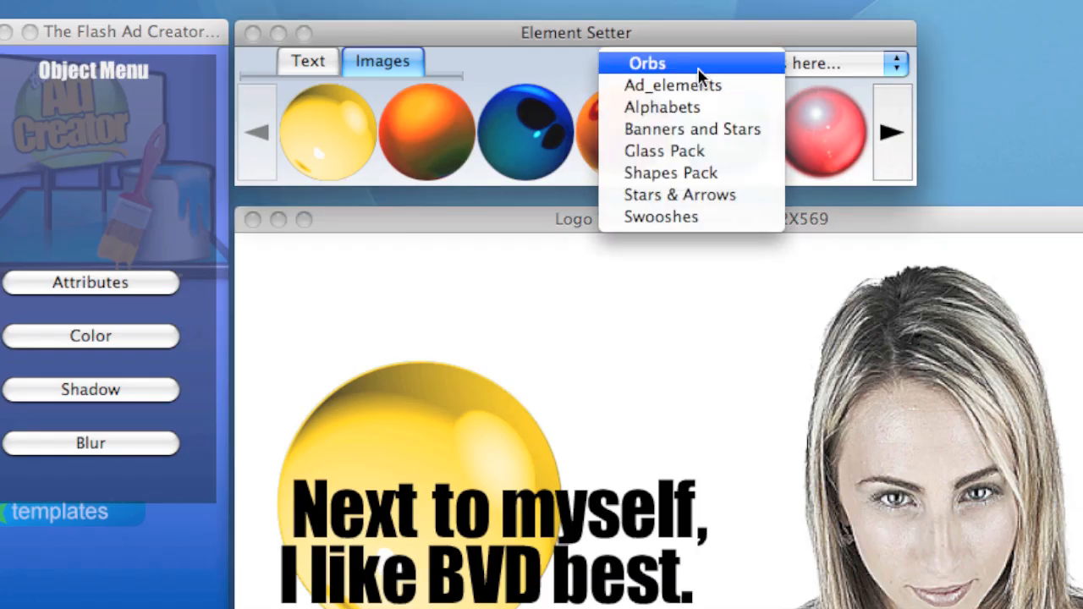
mouse_move(673, 85)
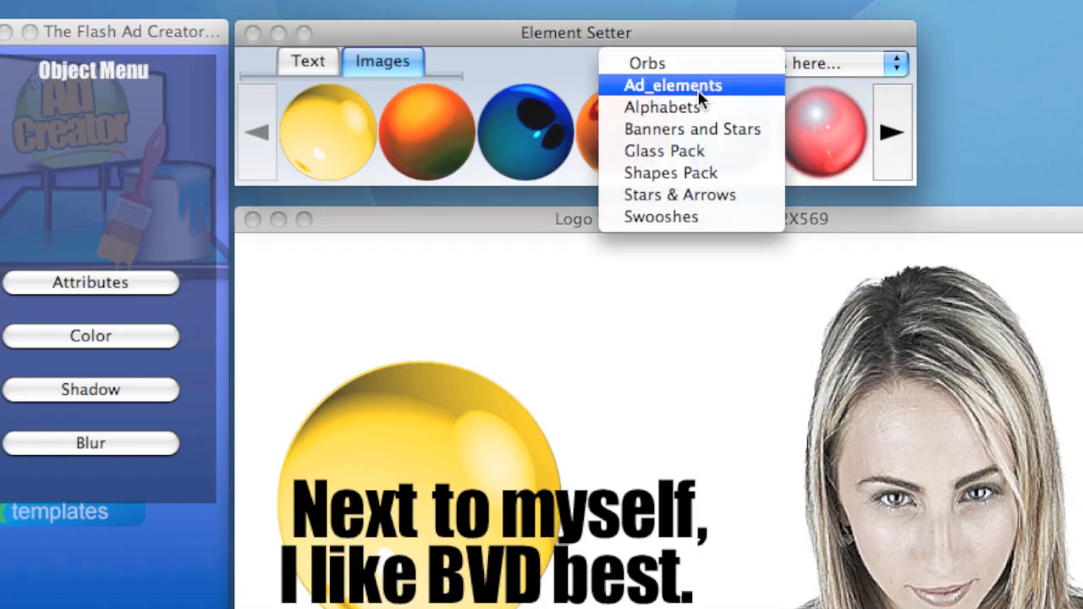
mouse_move(662, 100)
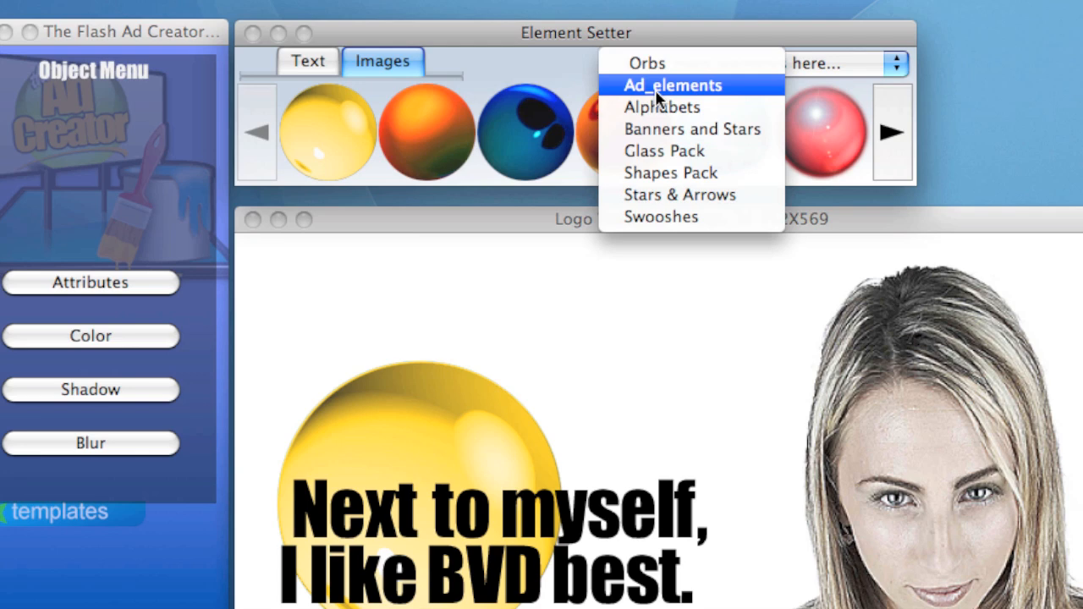
click(671, 85)
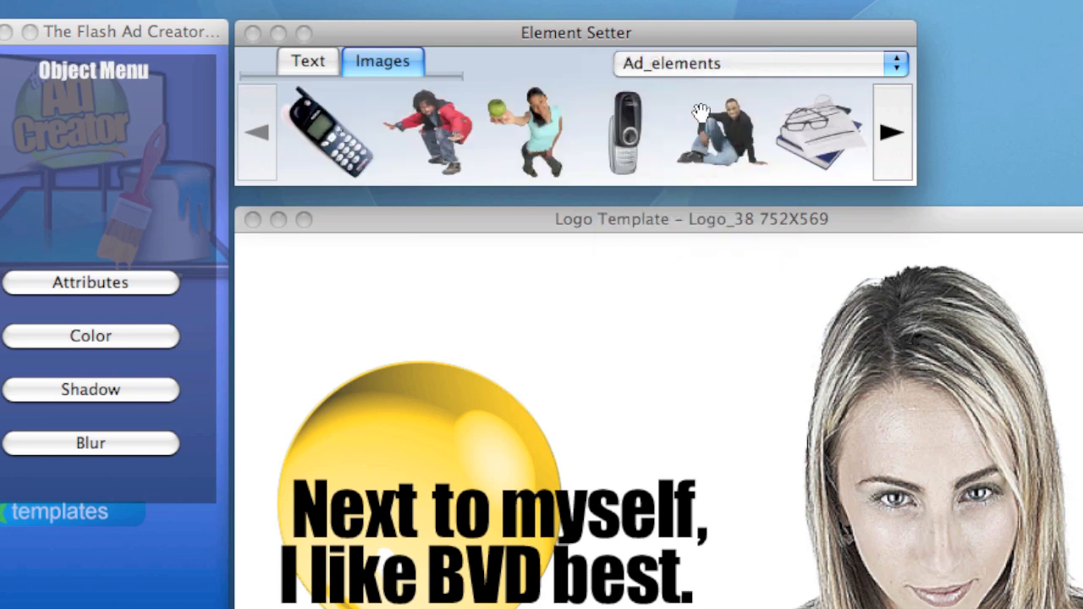
click(892, 131)
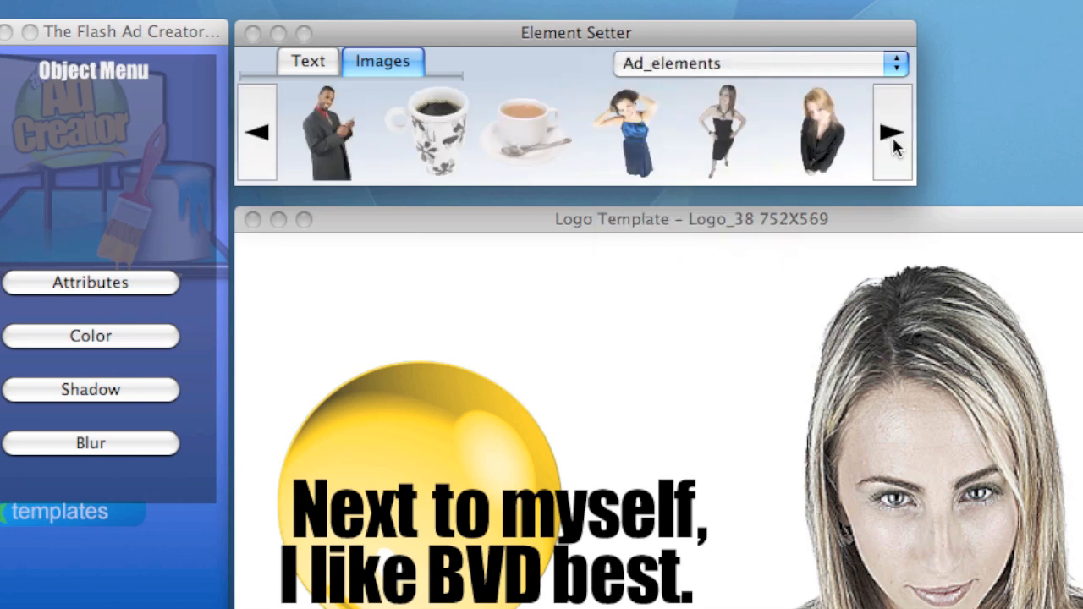
click(892, 132)
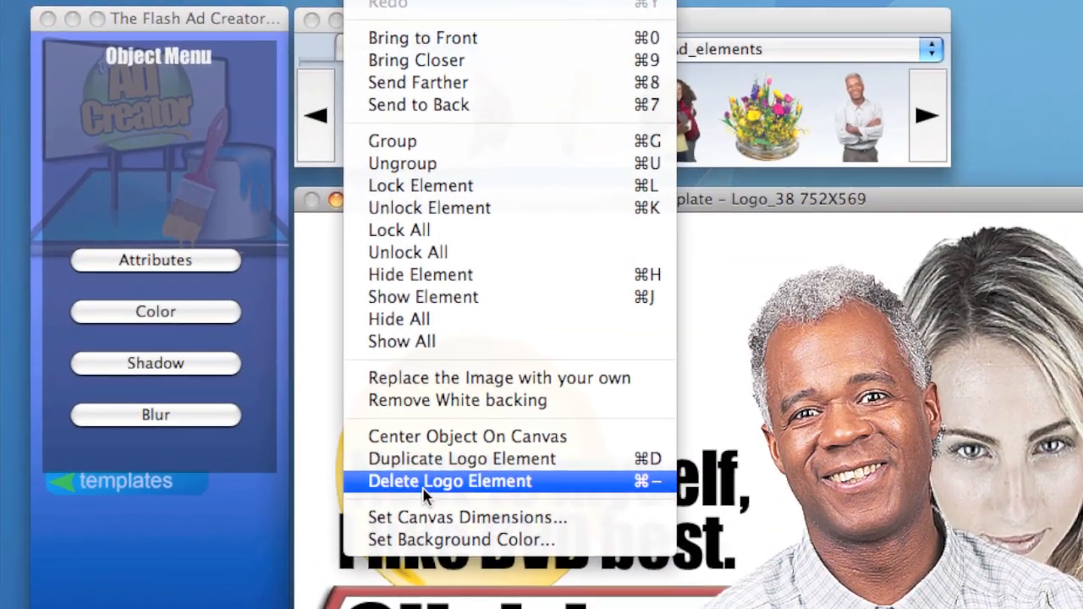
Step: Delete the woman's photo and remove the yellow orb from the ad
click(449, 480)
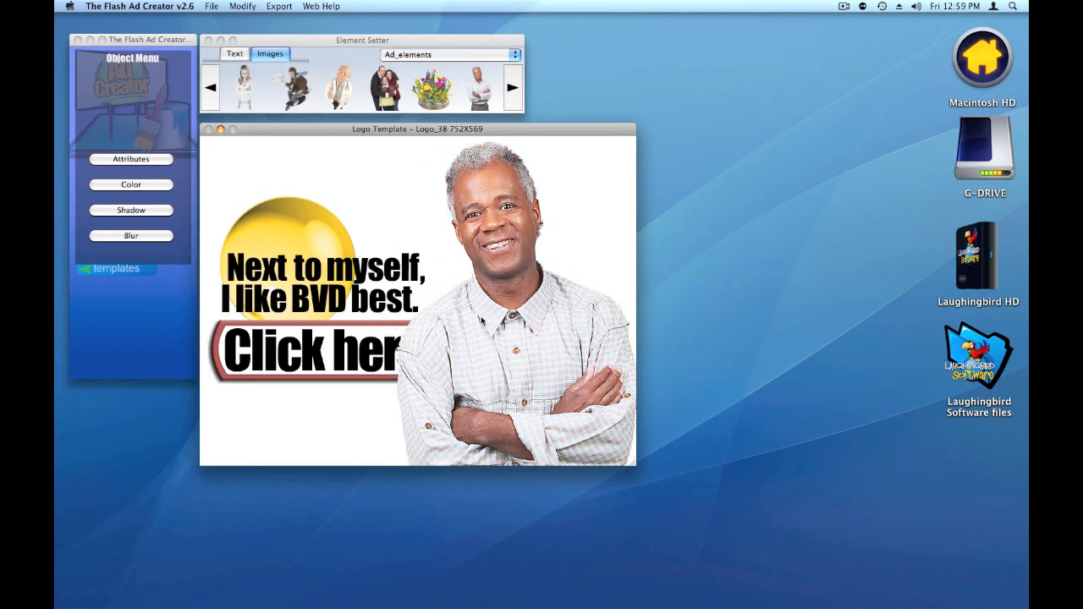
click(242, 6)
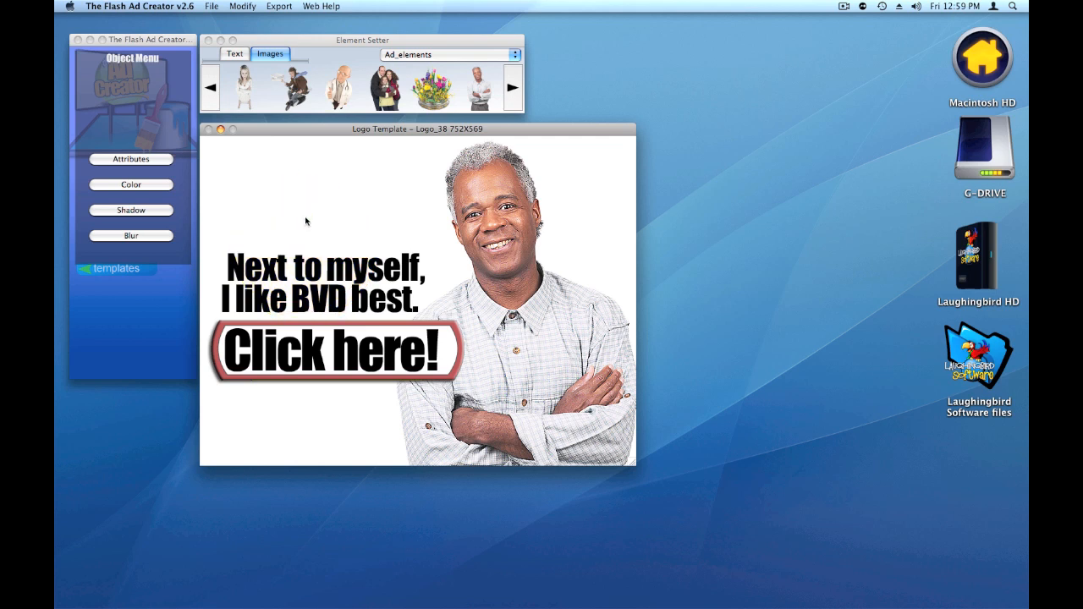
mouse_move(442, 323)
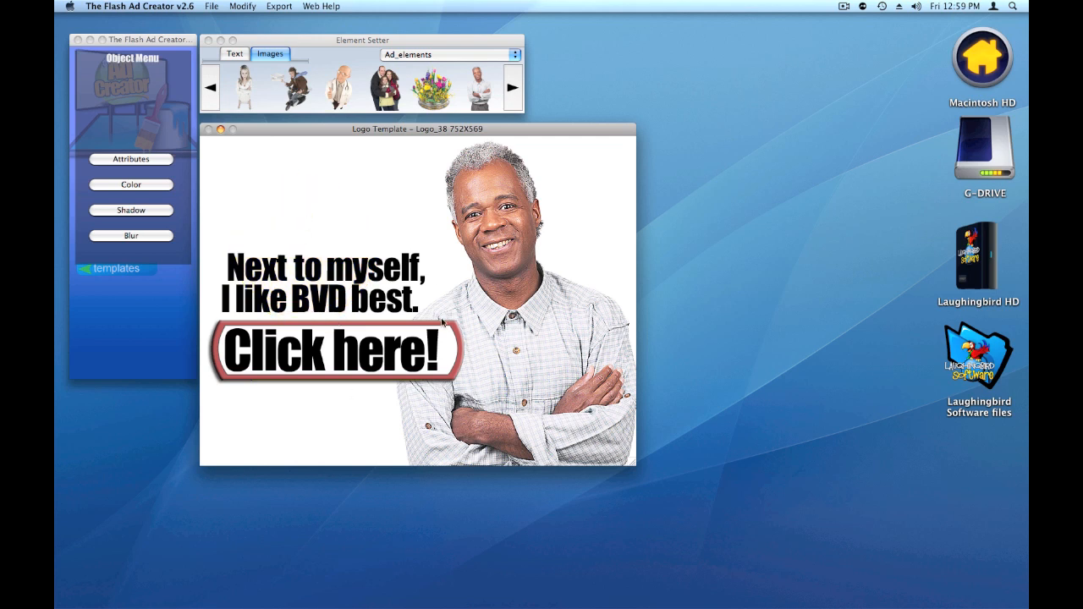
mouse_move(314, 213)
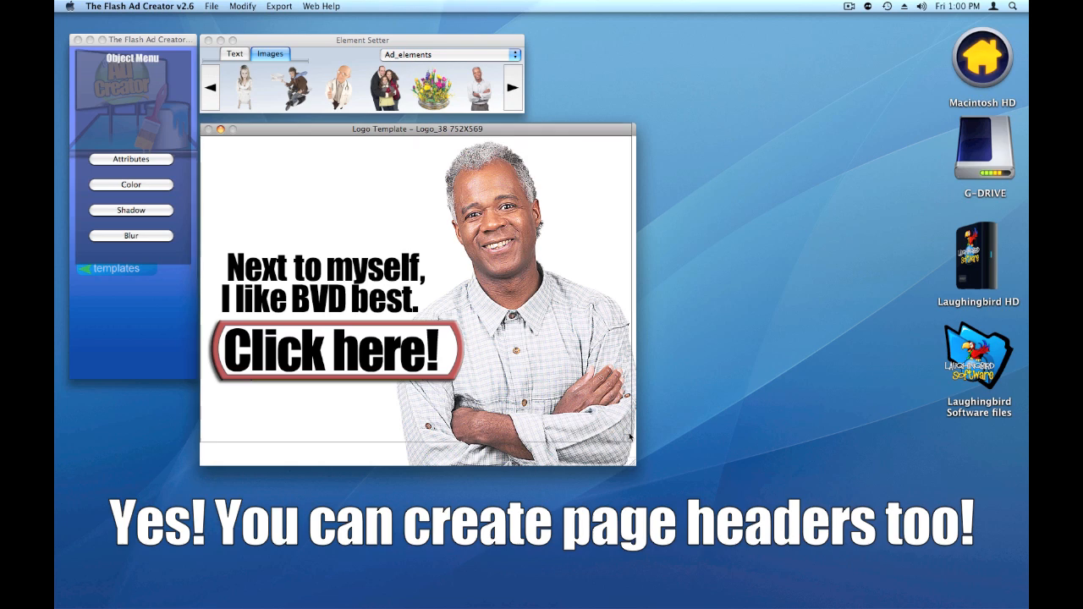
Step: Reshape the canvas into a short wide banner with headline and Click here button on top
drag(636, 465, 654, 368)
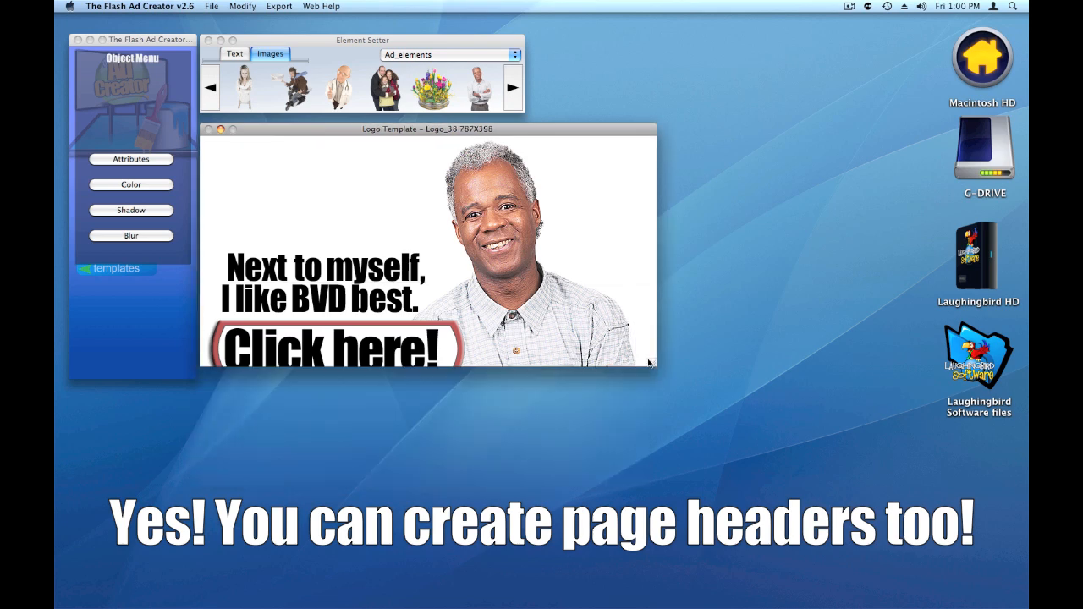
click(325, 342)
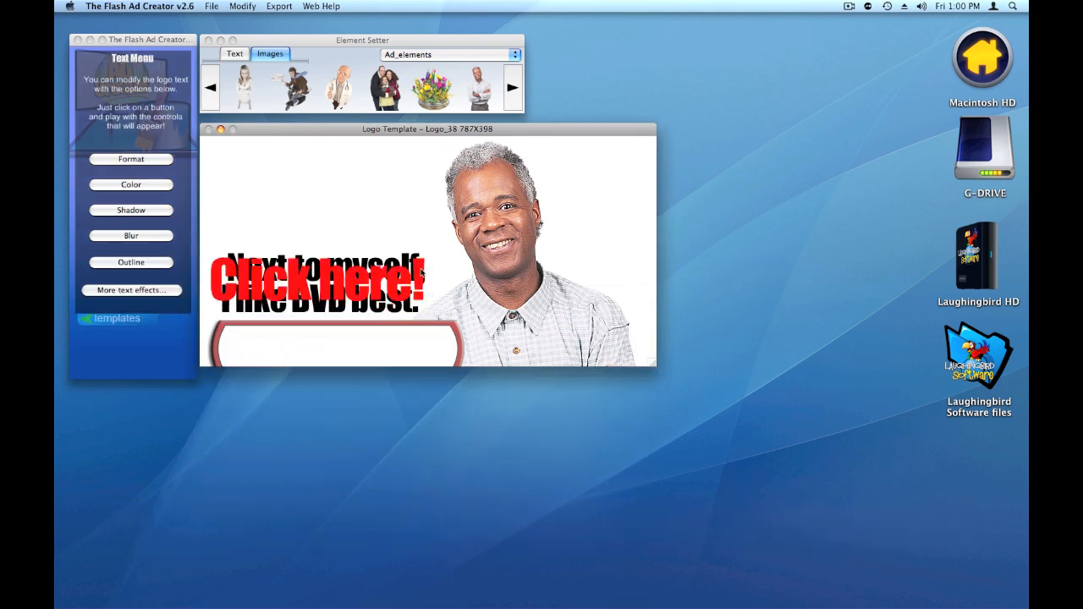
click(338, 338)
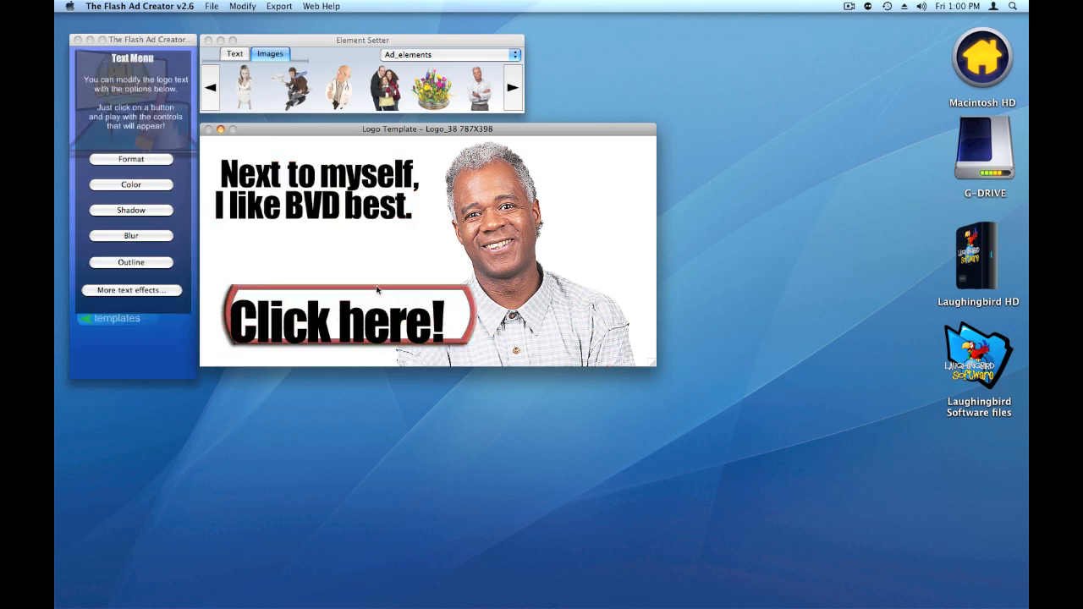
click(343, 317)
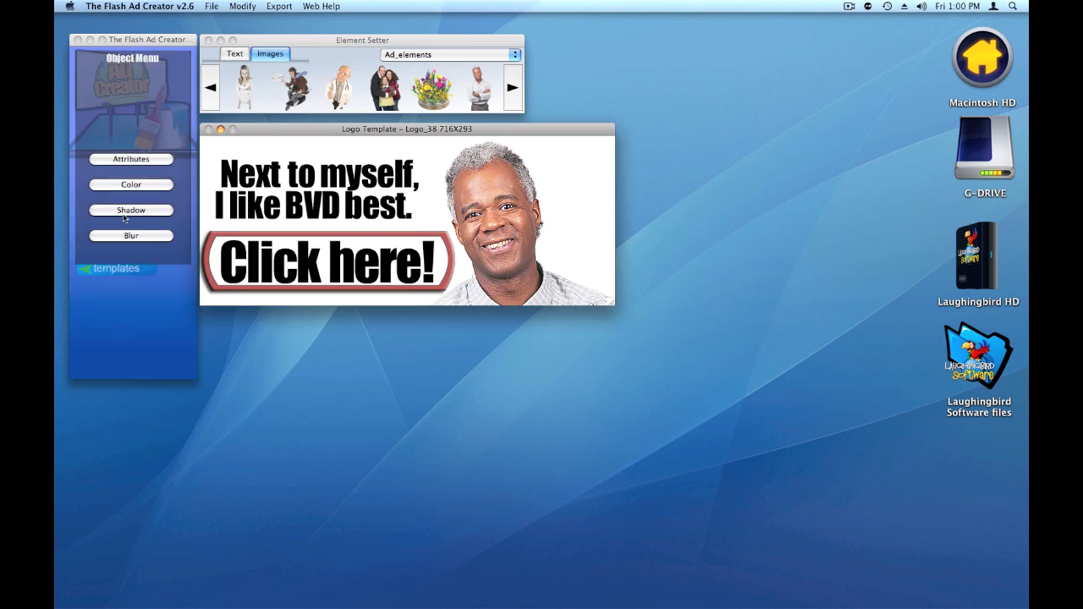
Step: Shrink the man's photo using its Attributes scale settings
click(130, 160)
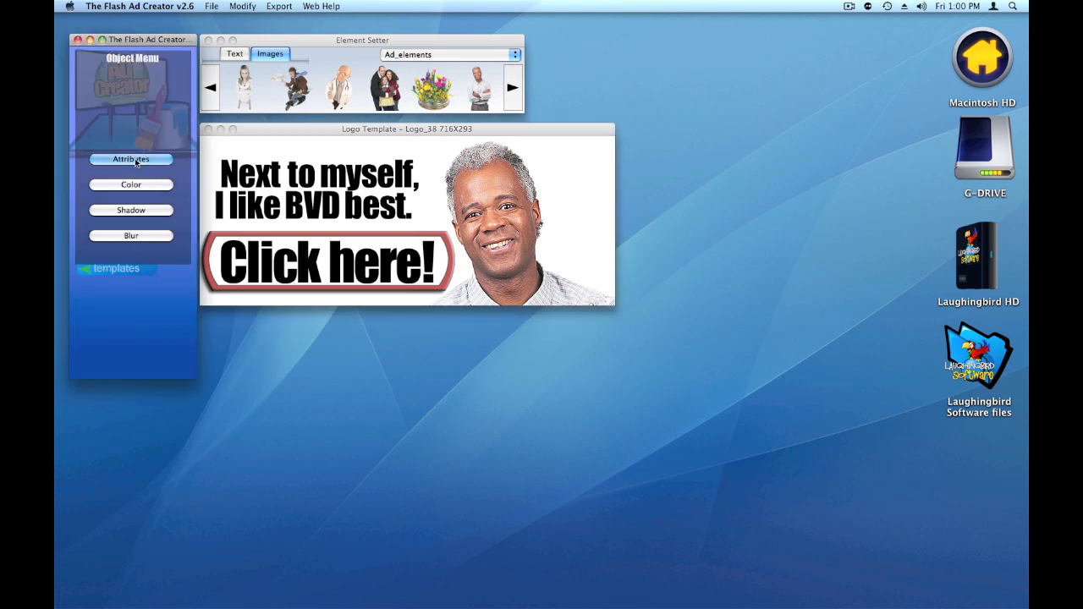
click(131, 159)
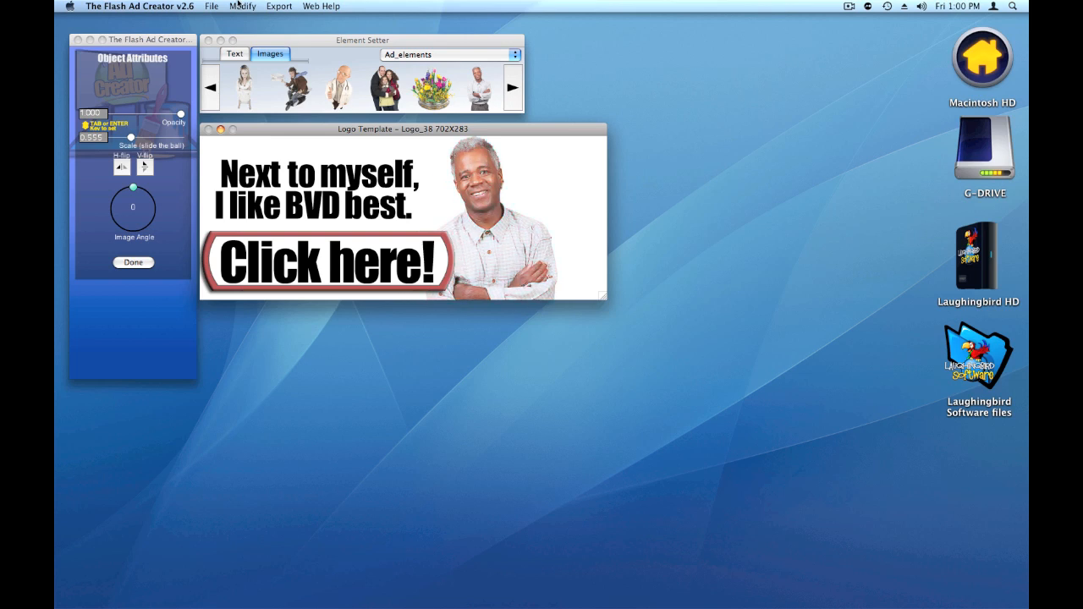
Step: Export the banner as transparent PNG BVDman.png to the desktop
click(279, 6)
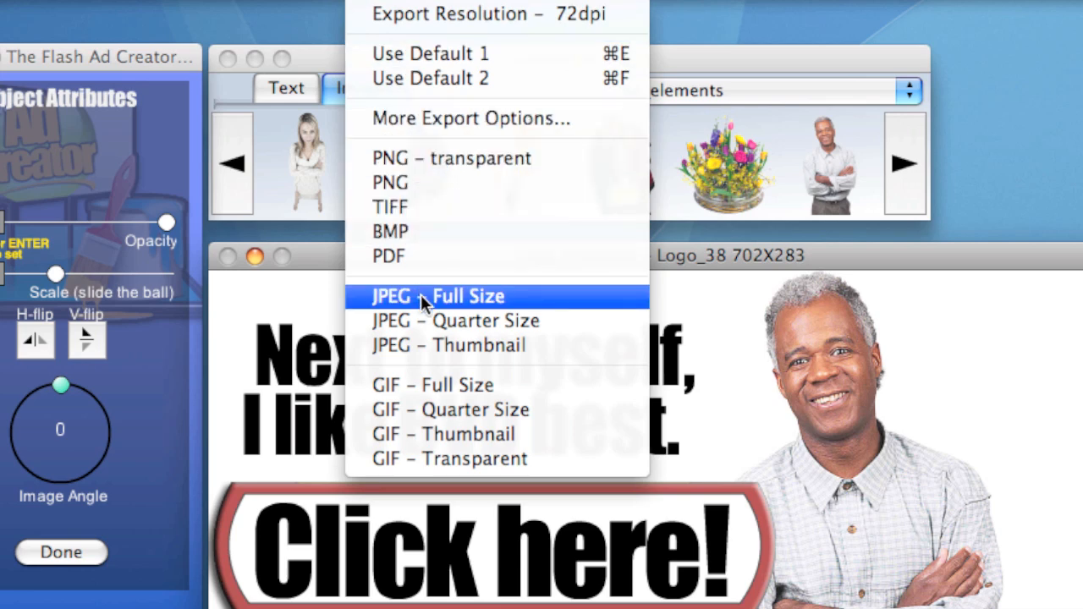
mouse_move(432, 160)
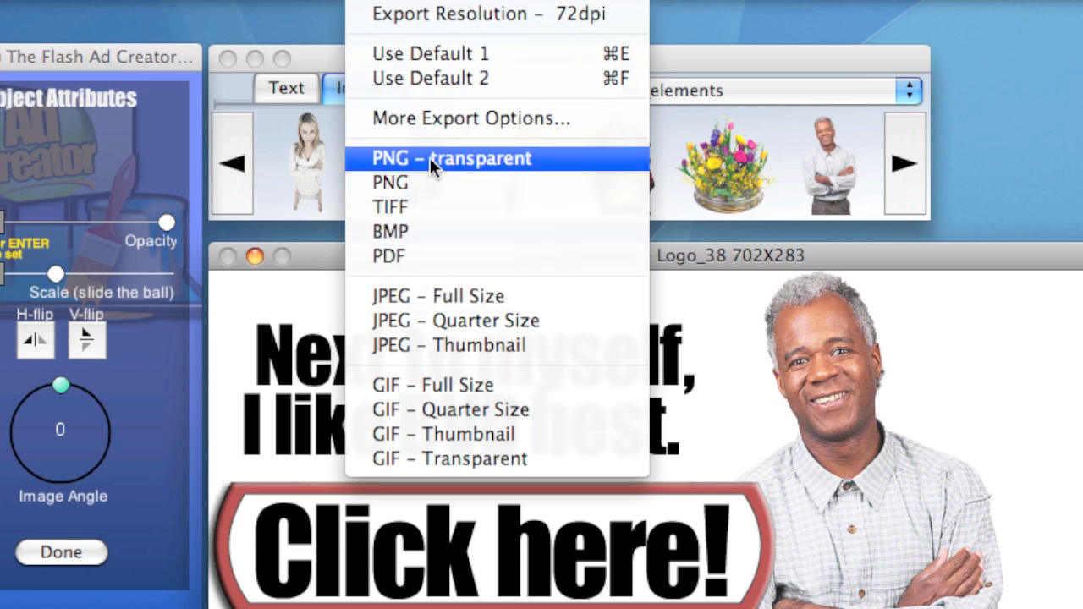
mouse_move(741, 379)
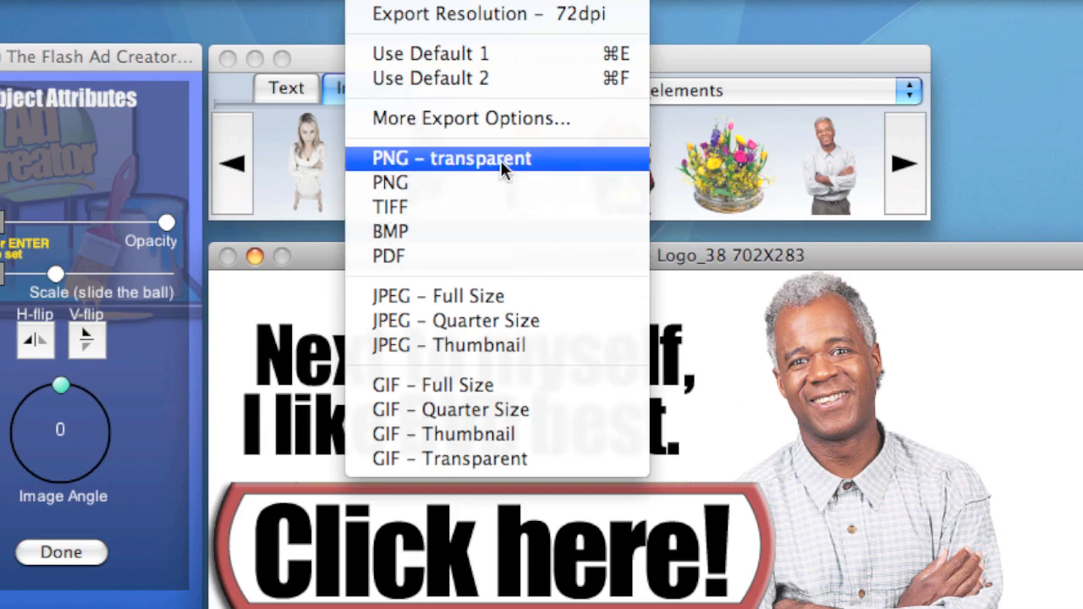
click(479, 158)
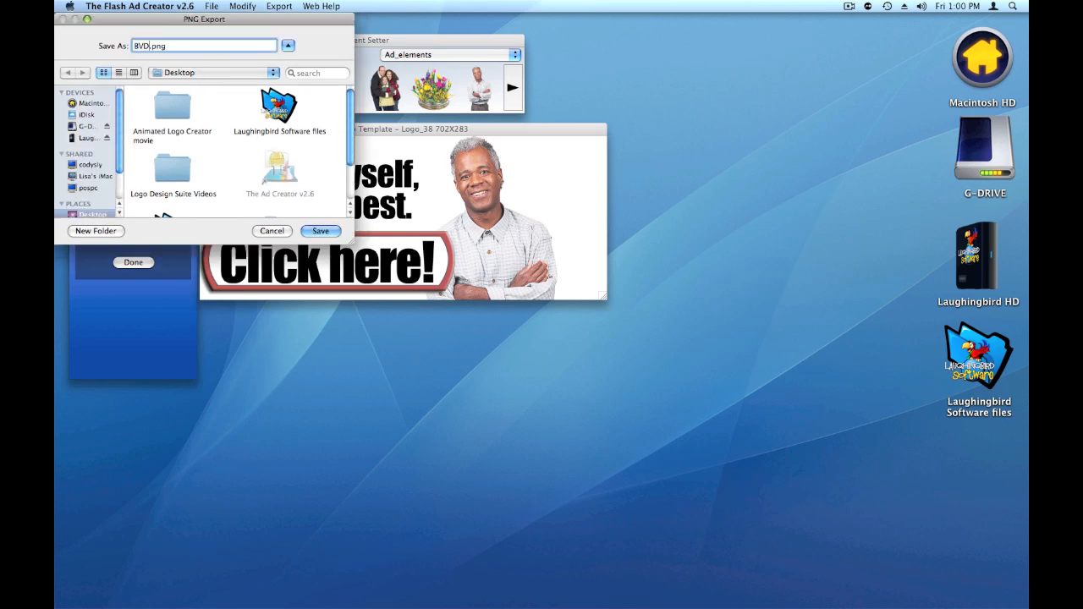
text(man)
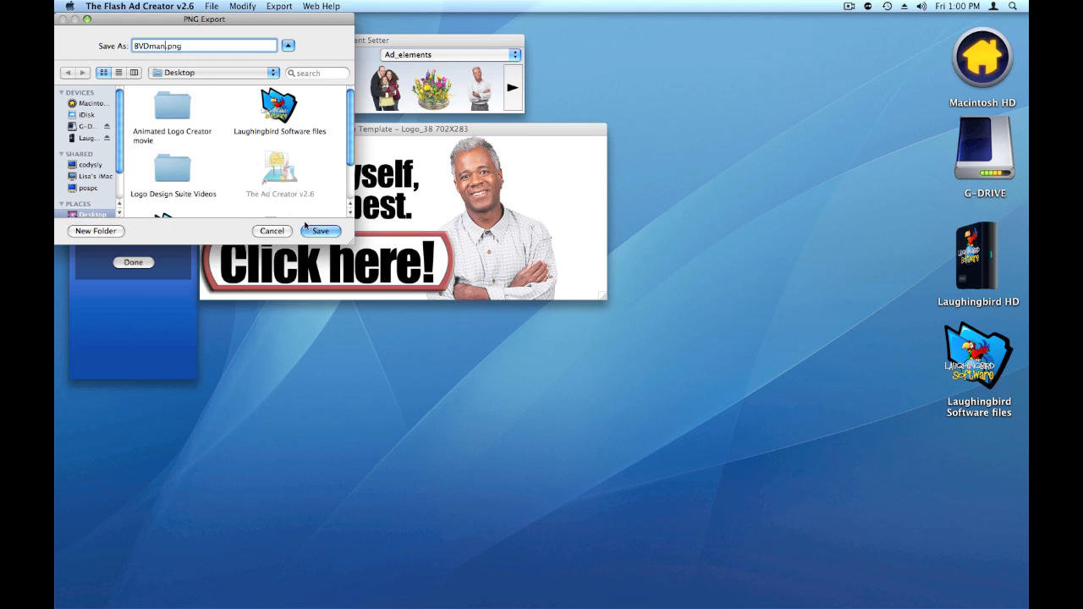
click(320, 230)
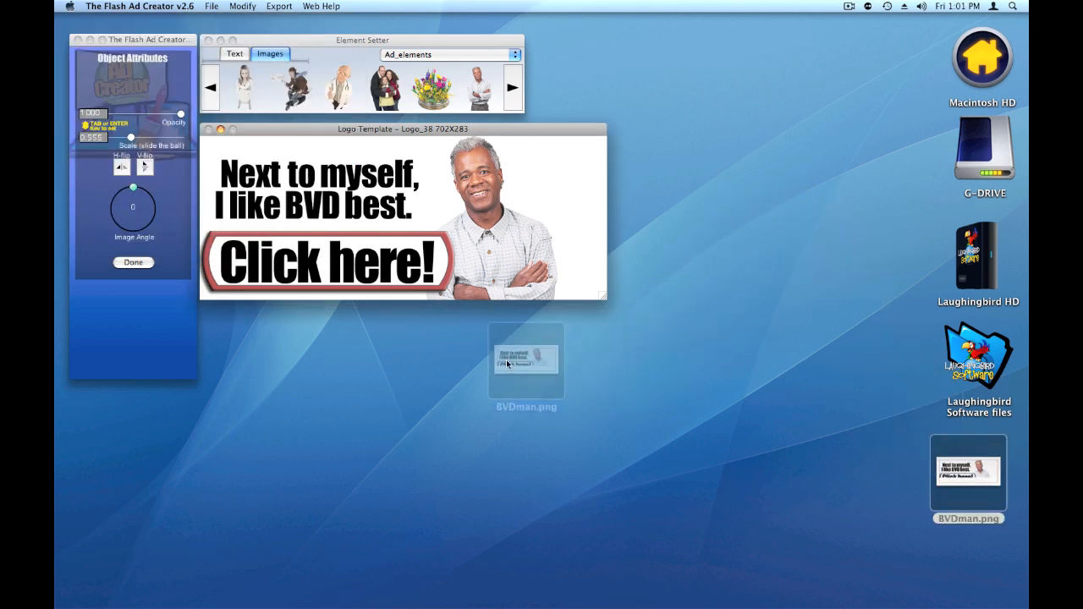
right_click(526, 355)
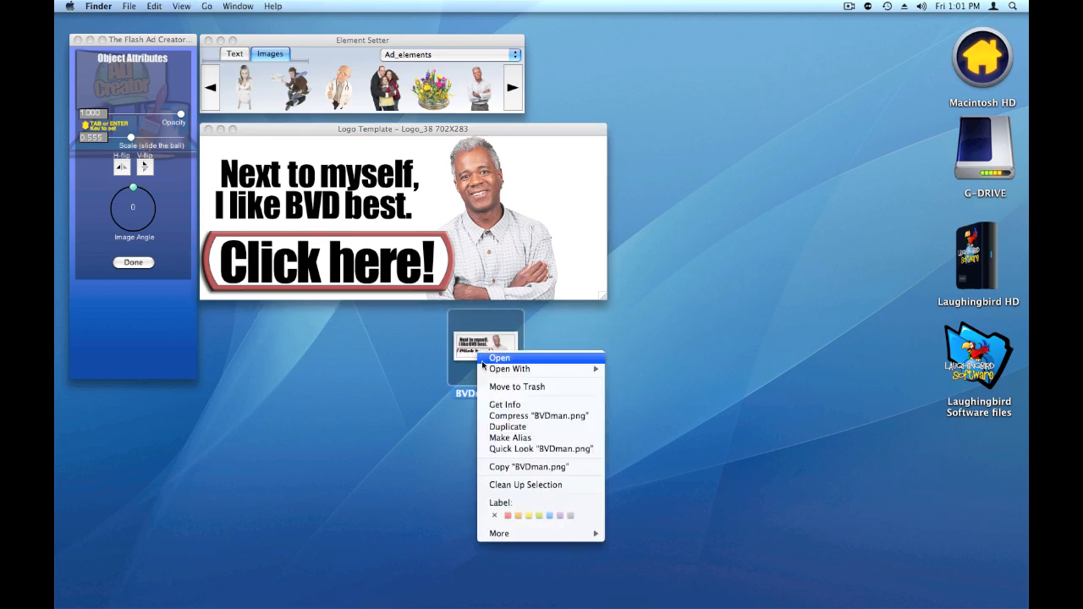
click(499, 357)
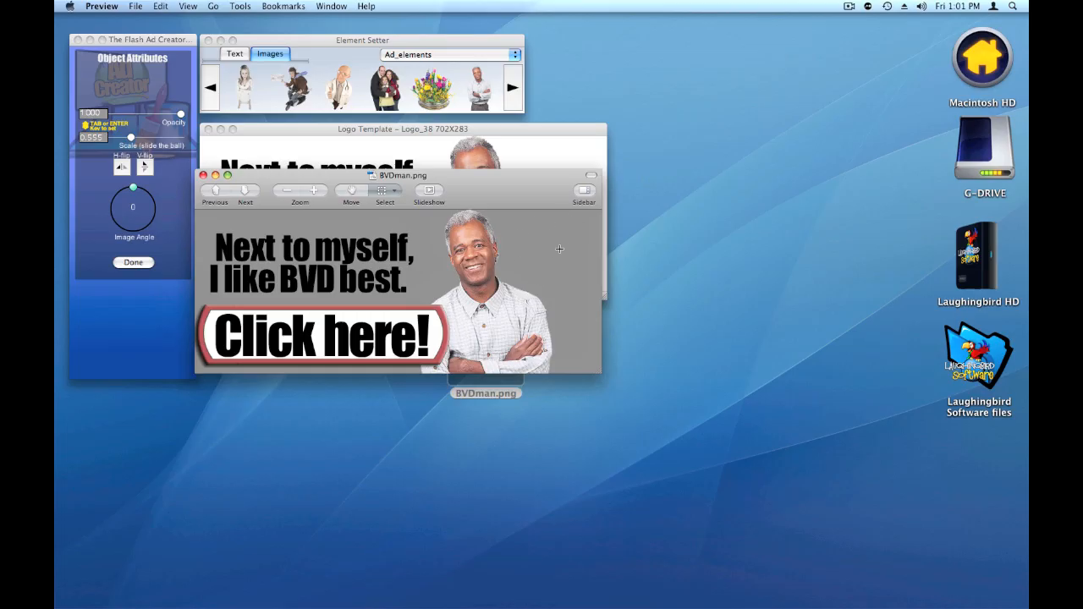
mouse_move(329, 305)
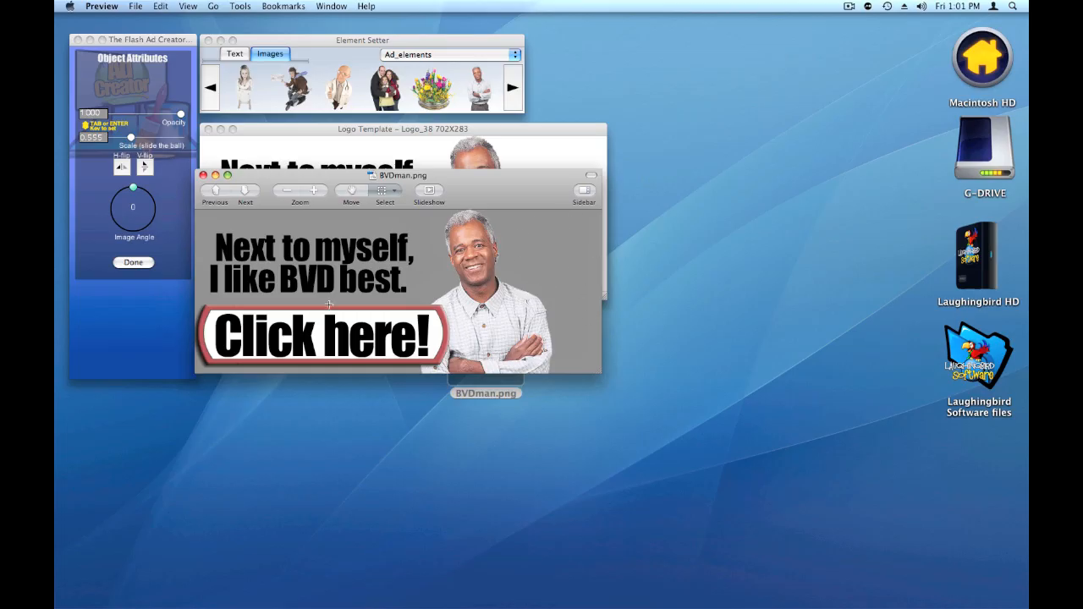
mouse_move(291, 270)
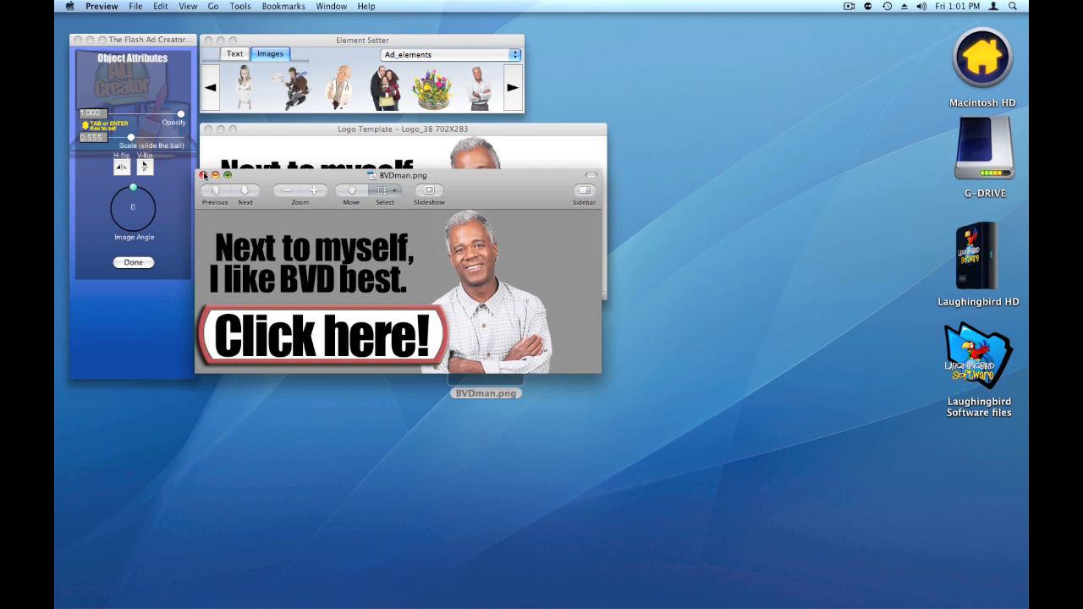
click(205, 175)
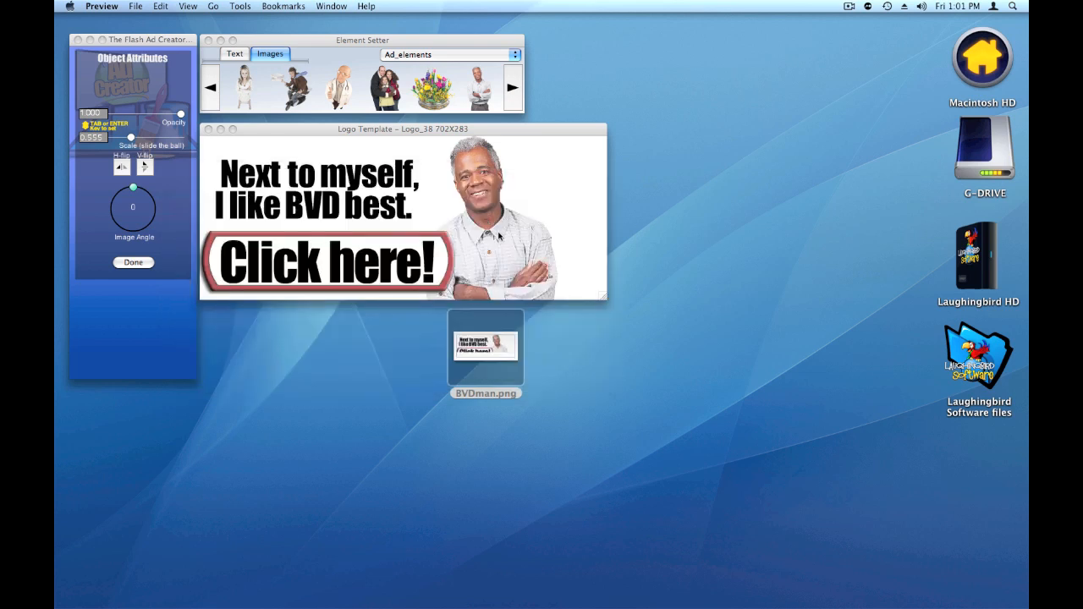
Step: Rewrite the headline text to 'Why Not Buy now?'
click(507, 212)
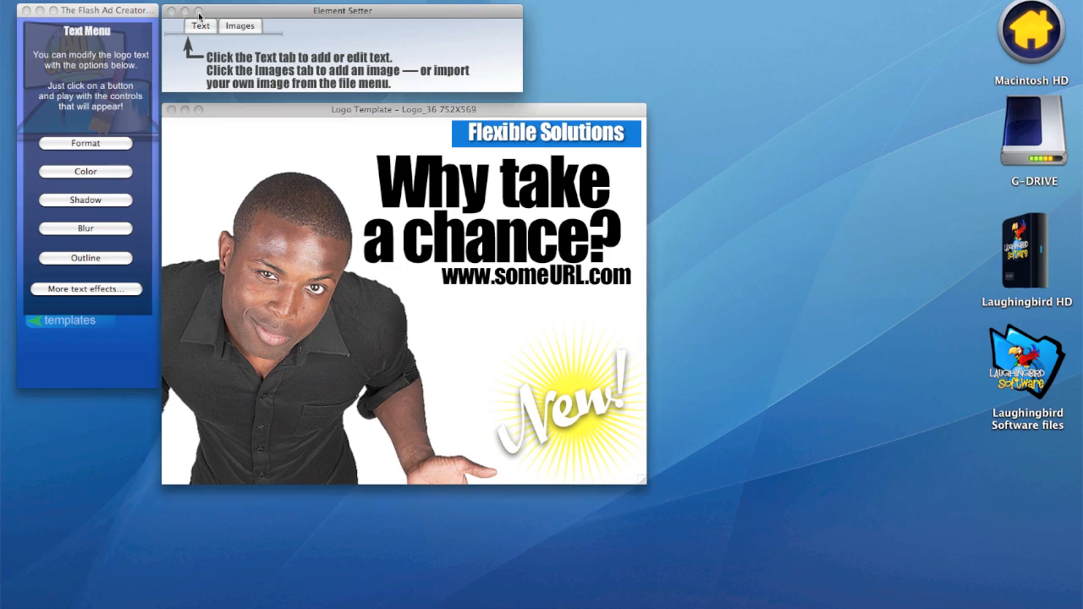
click(200, 25)
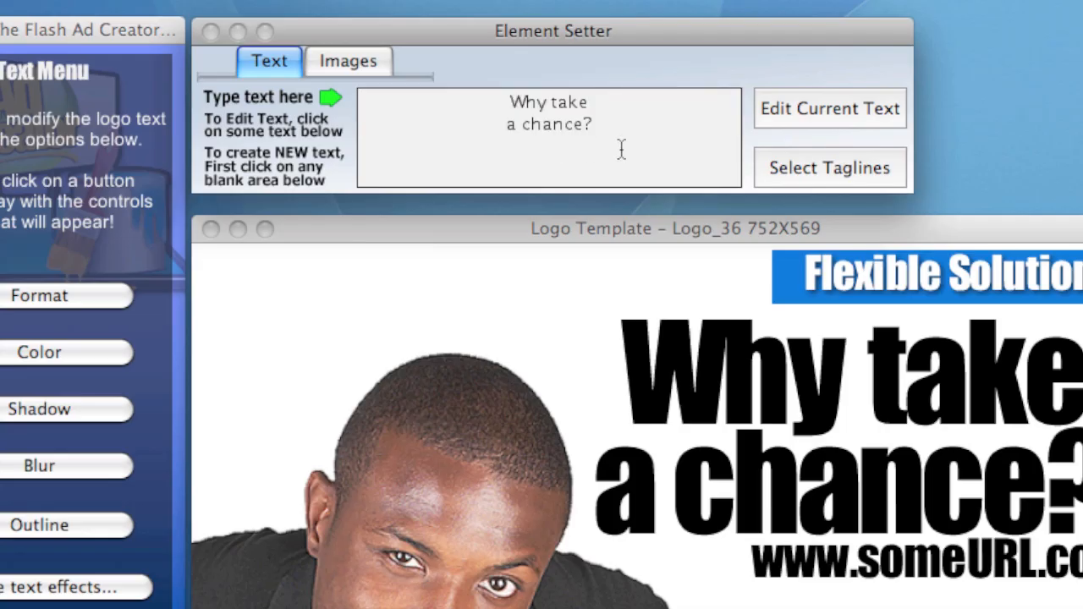
text(Why)
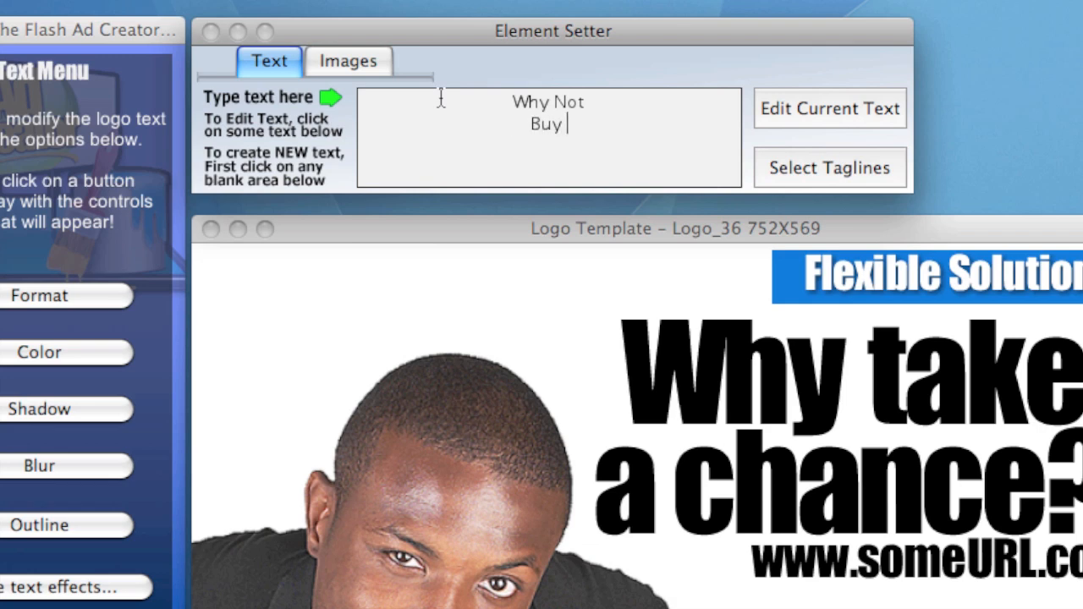
text(now?)
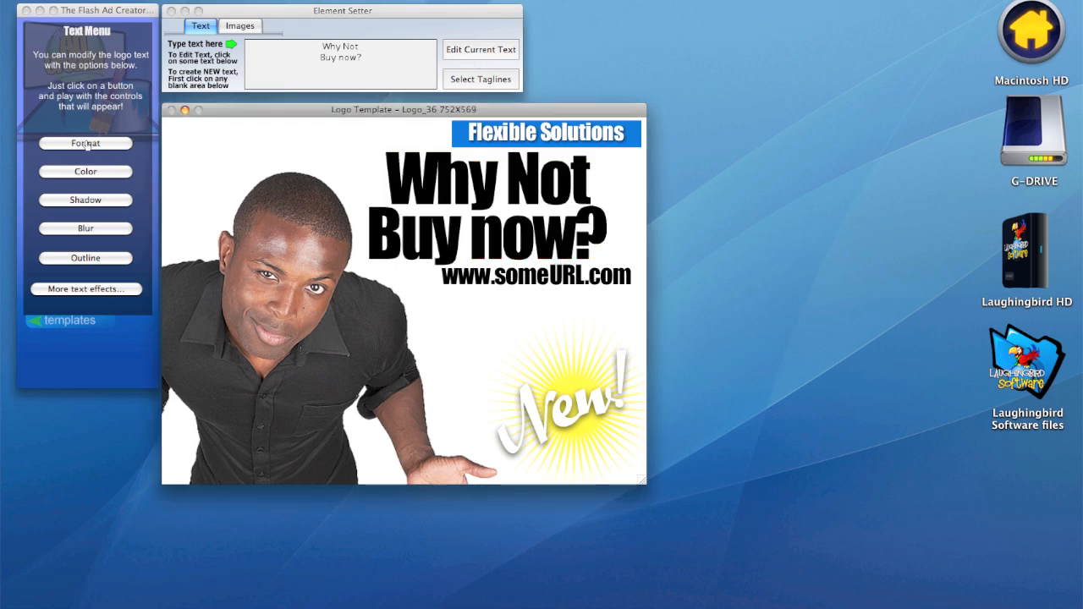
Step: Left-justify the headline via Format, then select the New! element
click(84, 142)
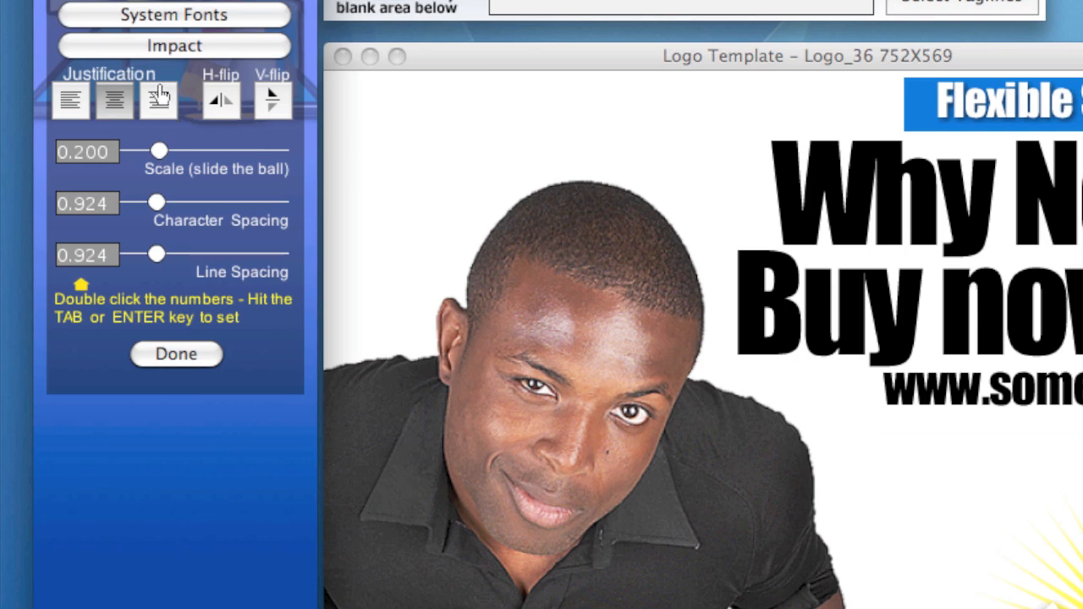
click(158, 100)
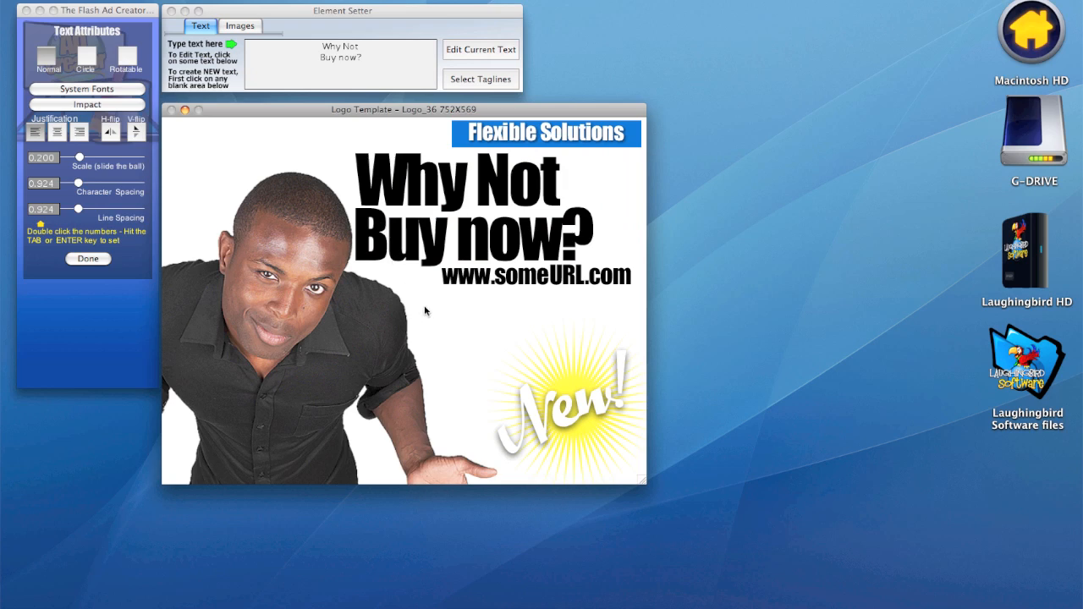
click(538, 273)
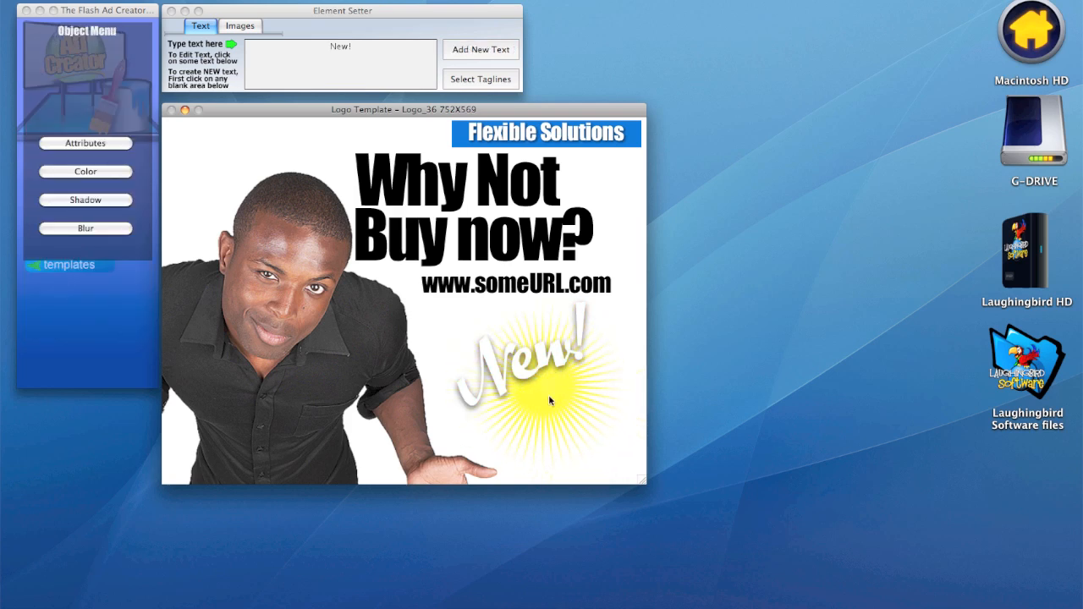
Step: Add a blue starburst from the Stars & Arrows image category
click(240, 26)
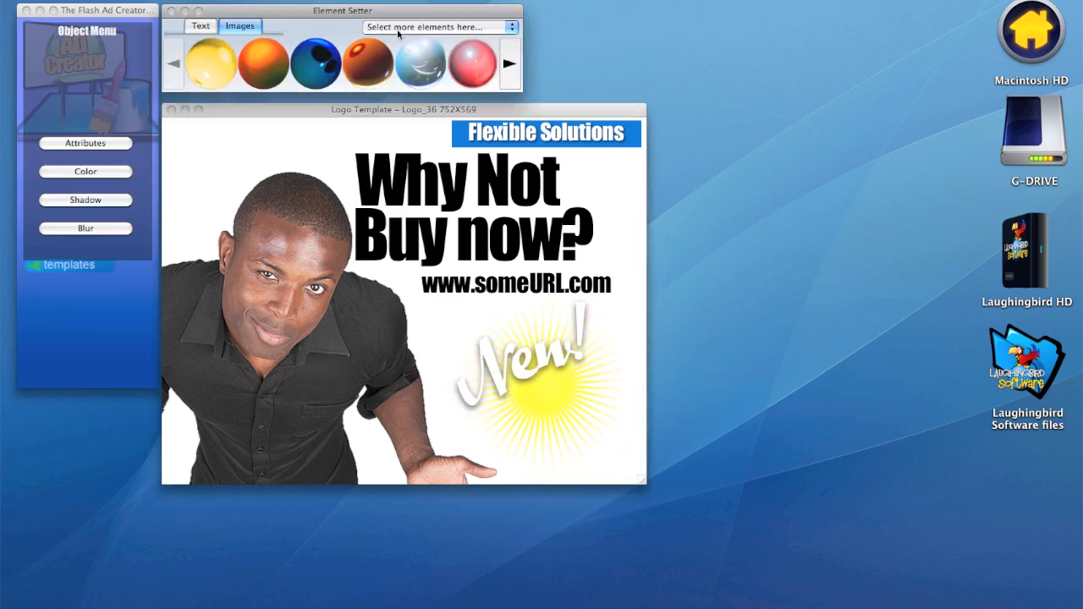
click(438, 26)
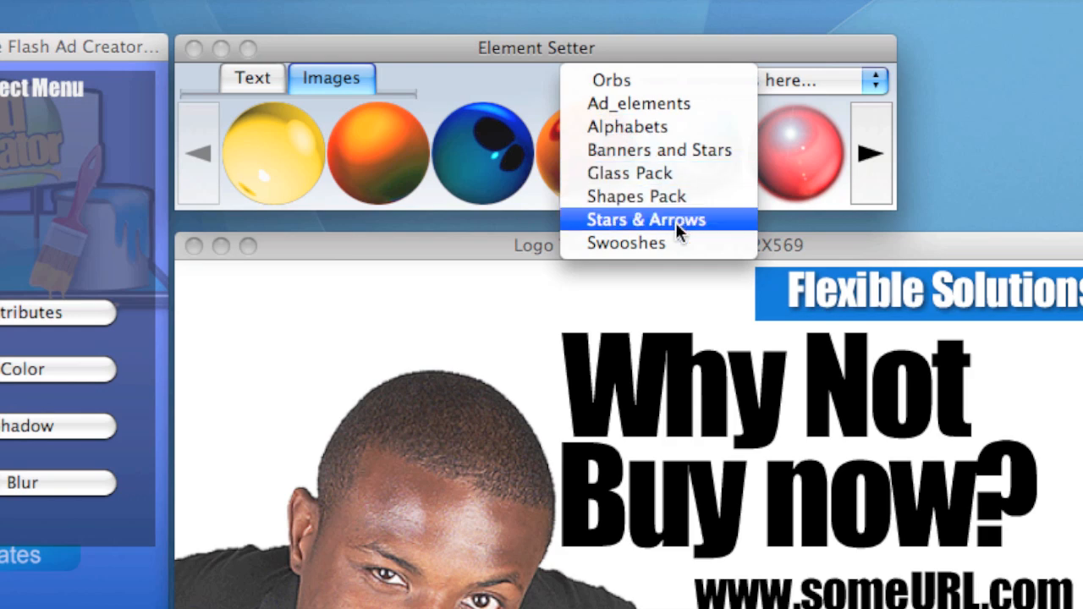
click(646, 219)
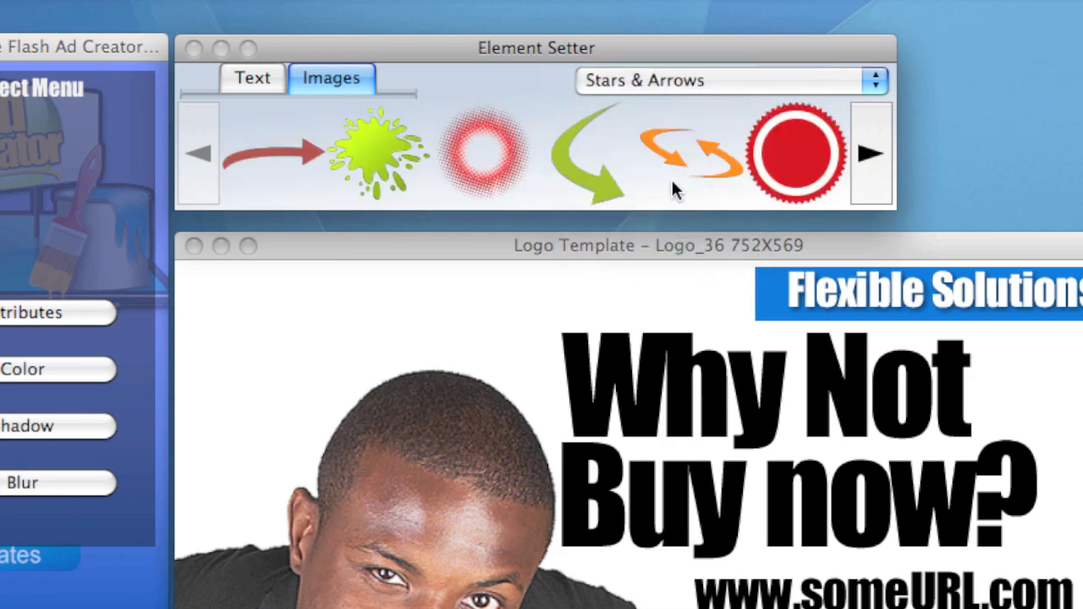
mouse_move(880, 161)
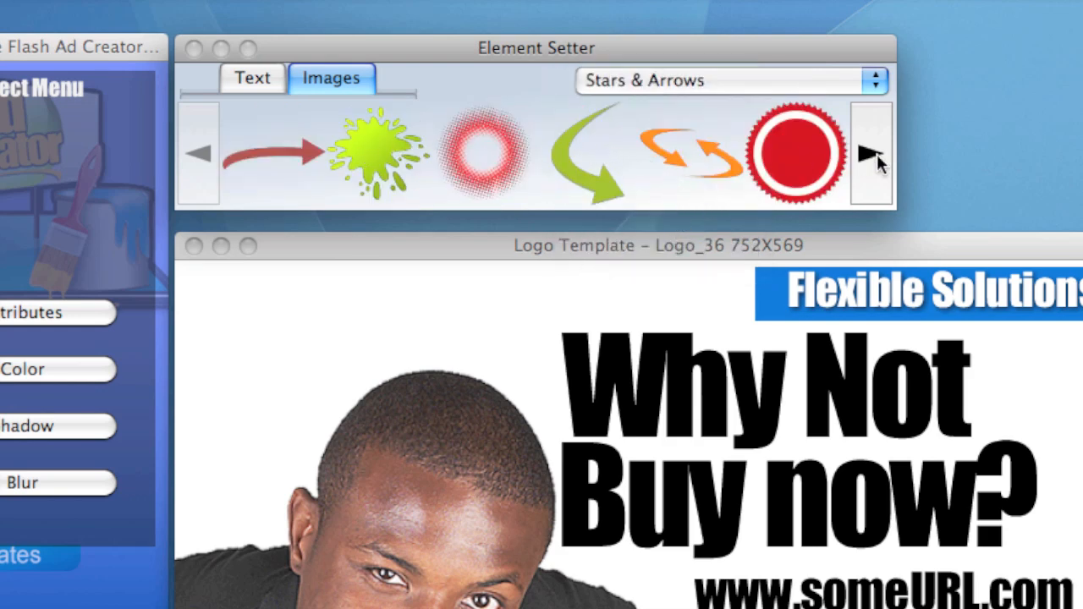
click(871, 152)
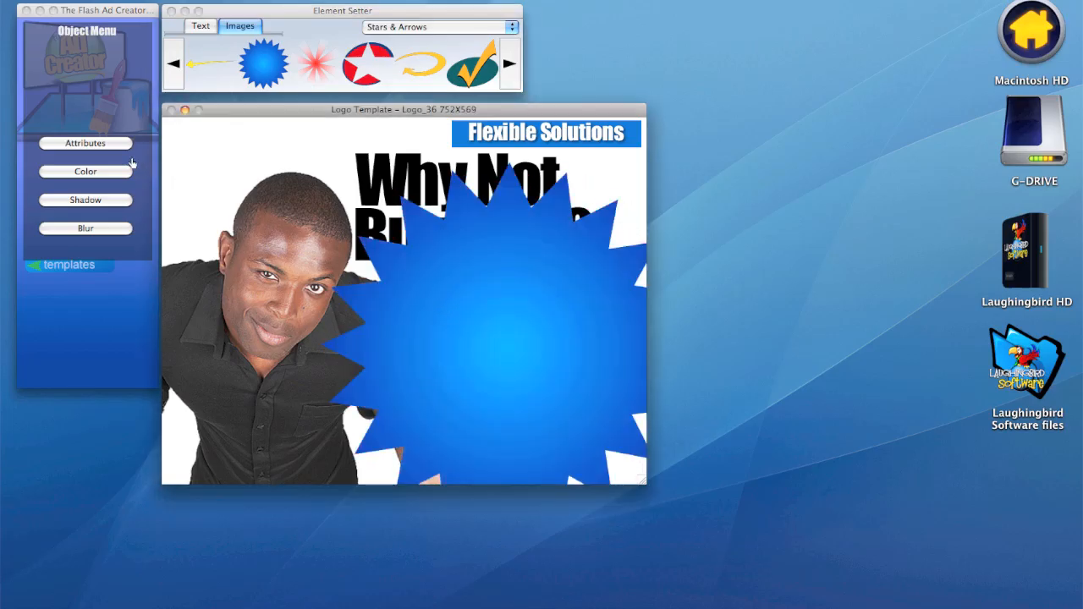
Step: Shrink the starburst to about a third and send it to the back behind New!
click(85, 142)
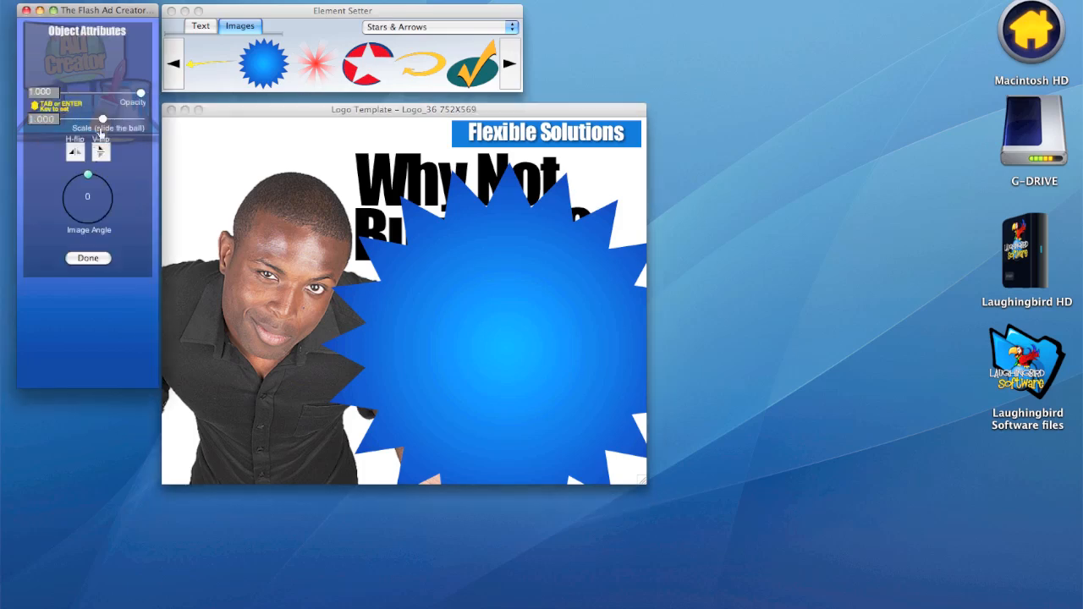
drag(102, 119, 75, 120)
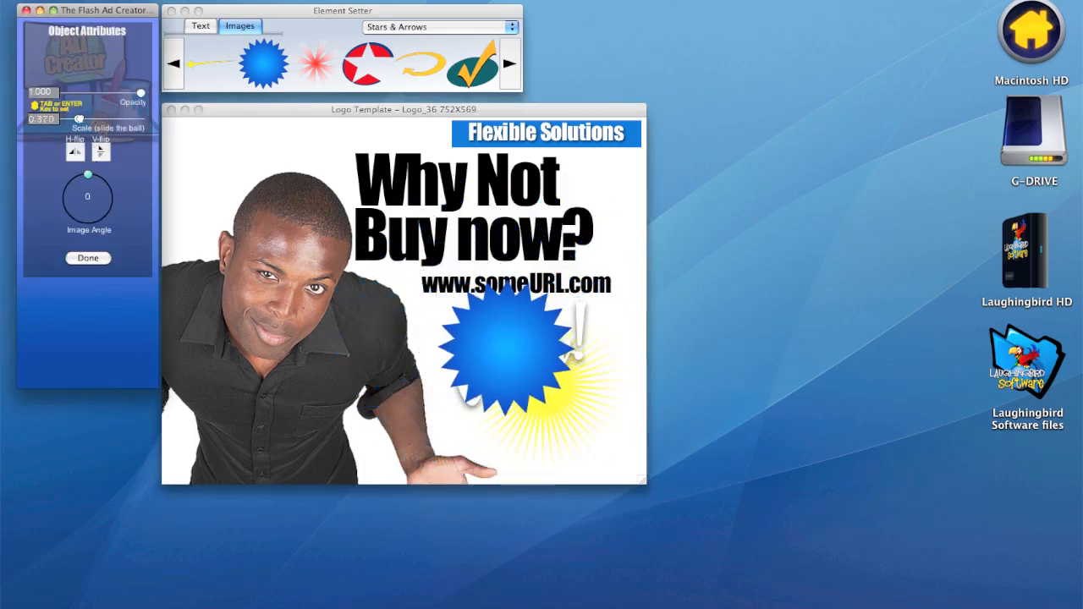
right_click(381, 296)
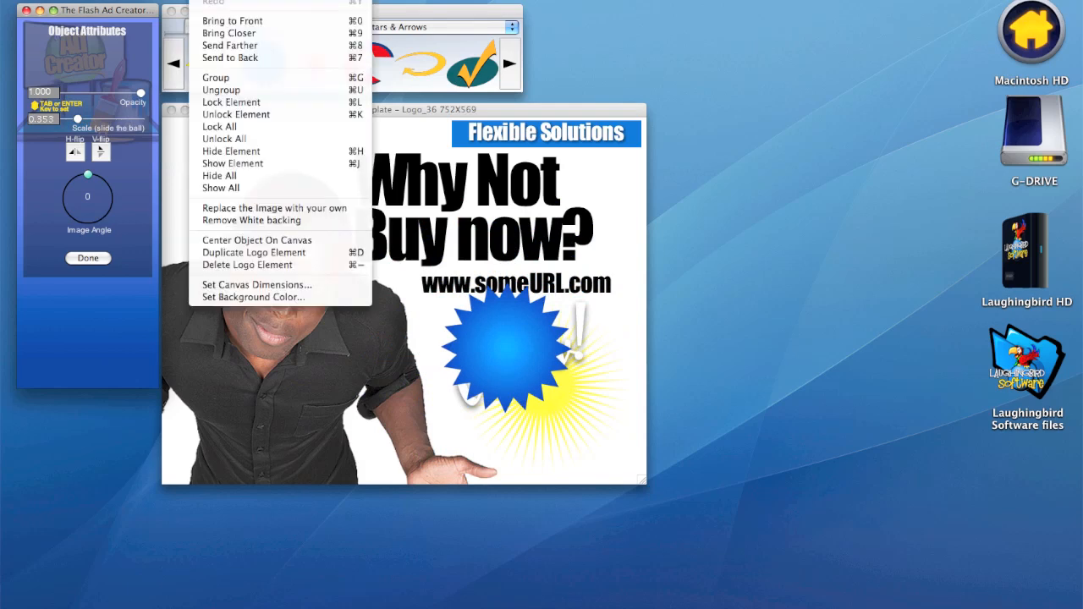
mouse_move(229, 58)
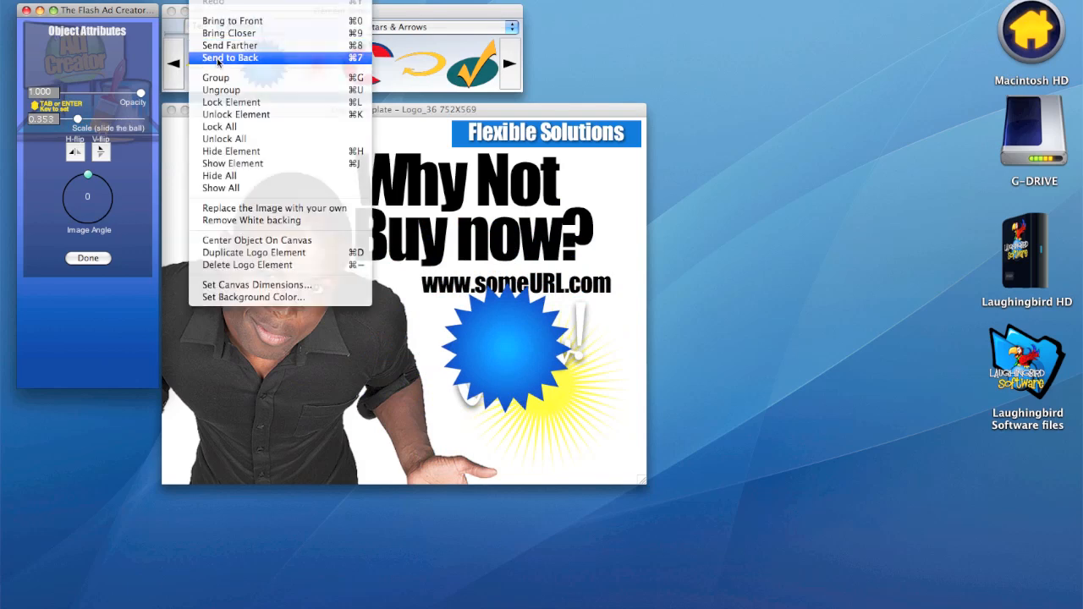
click(229, 57)
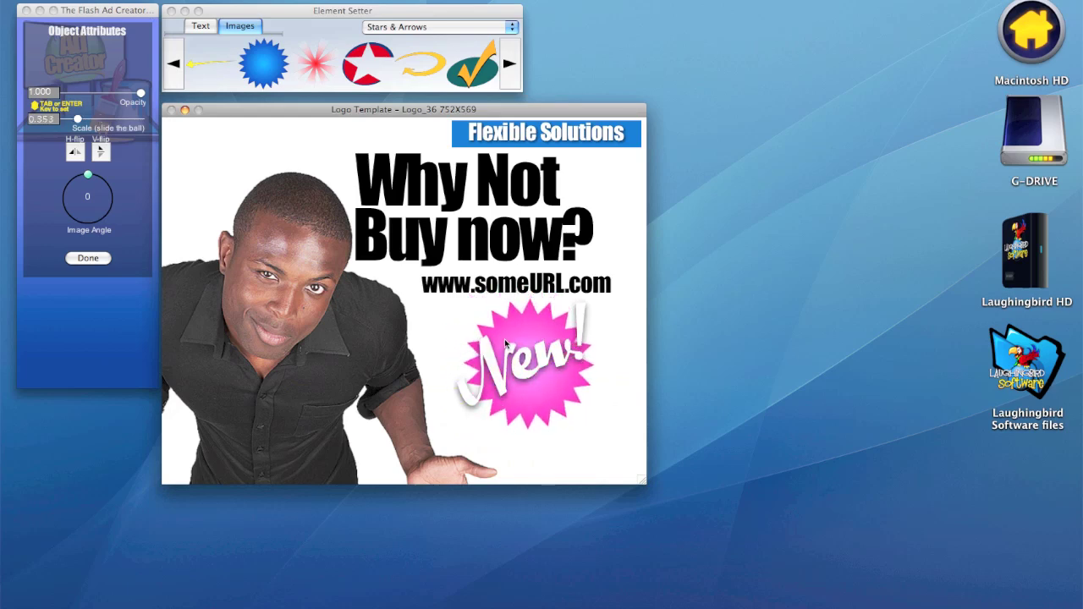
click(524, 355)
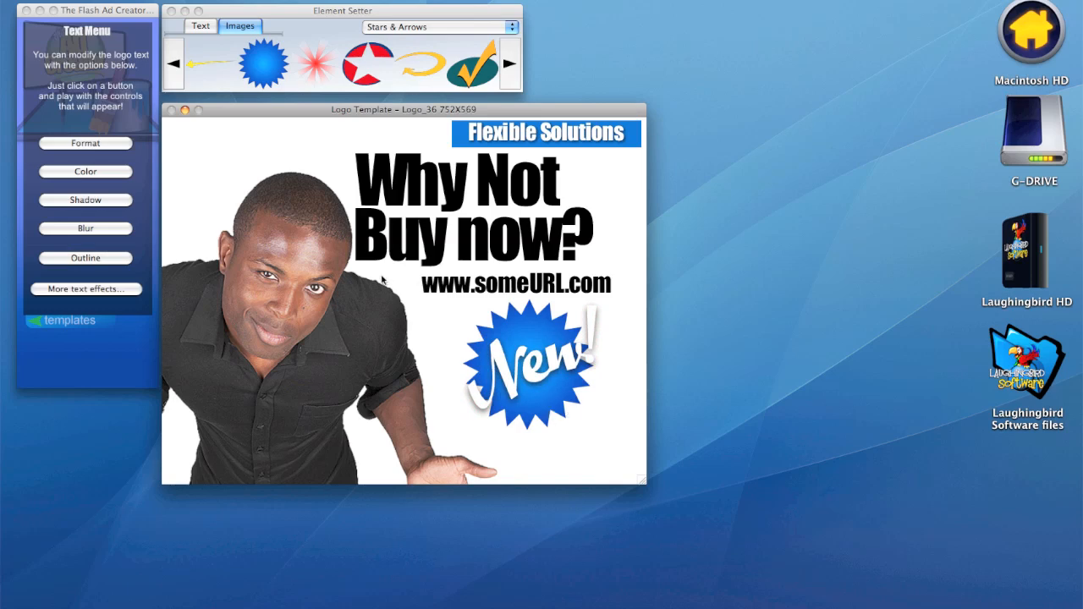
mouse_move(105, 330)
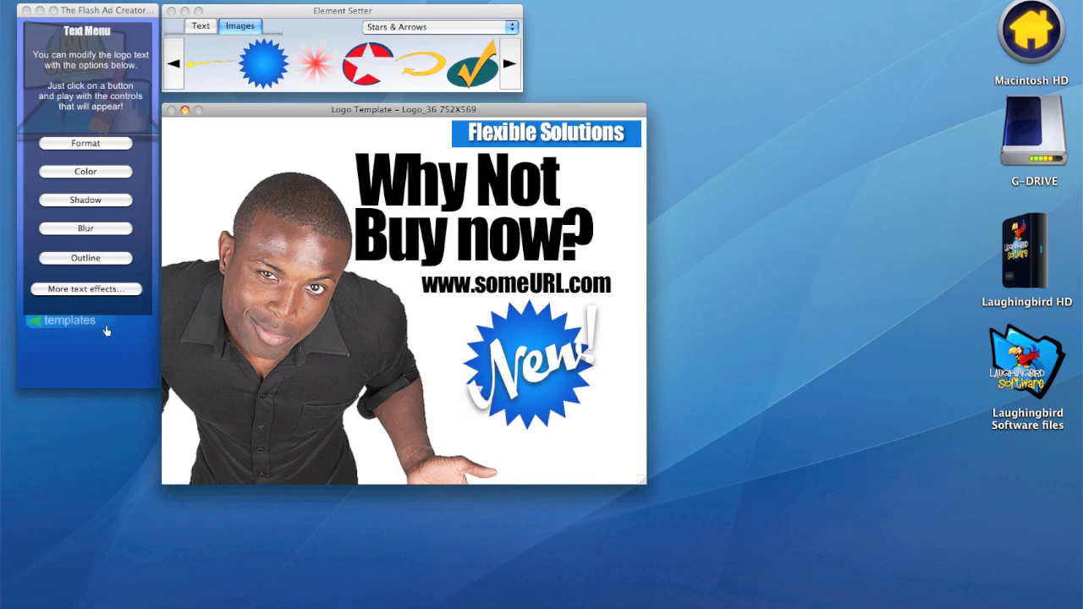
Step: Return to the template gallery, page through more templates and close it back to the start screen
click(67, 319)
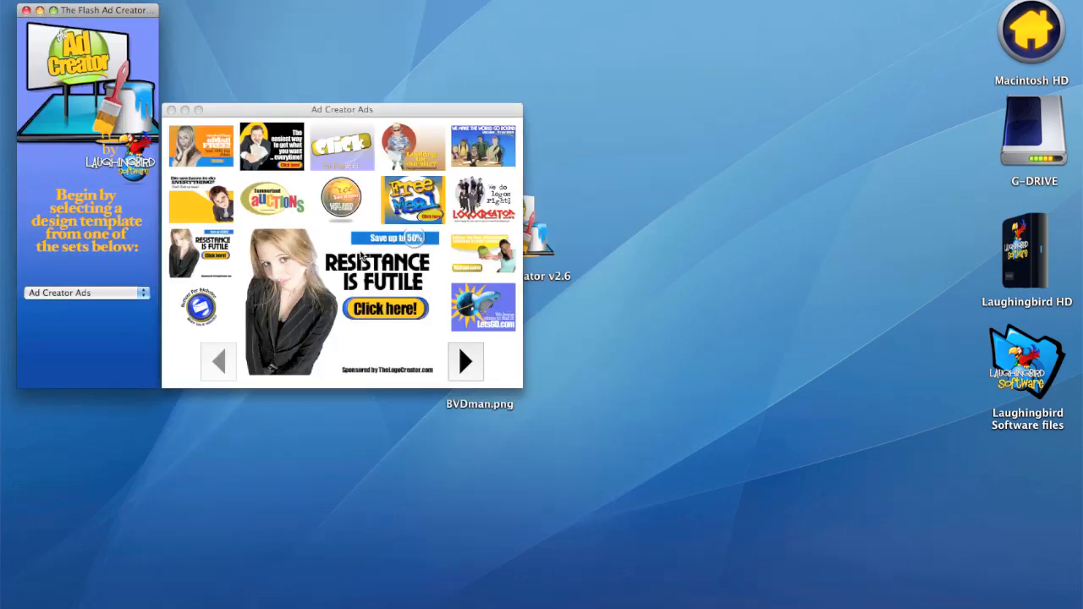
click(465, 361)
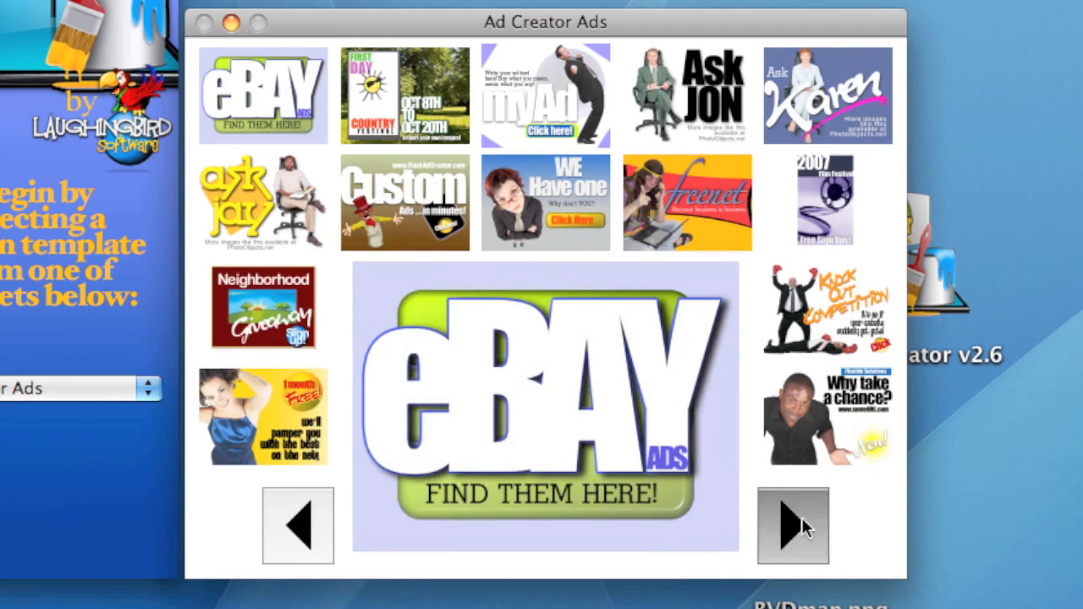
click(792, 524)
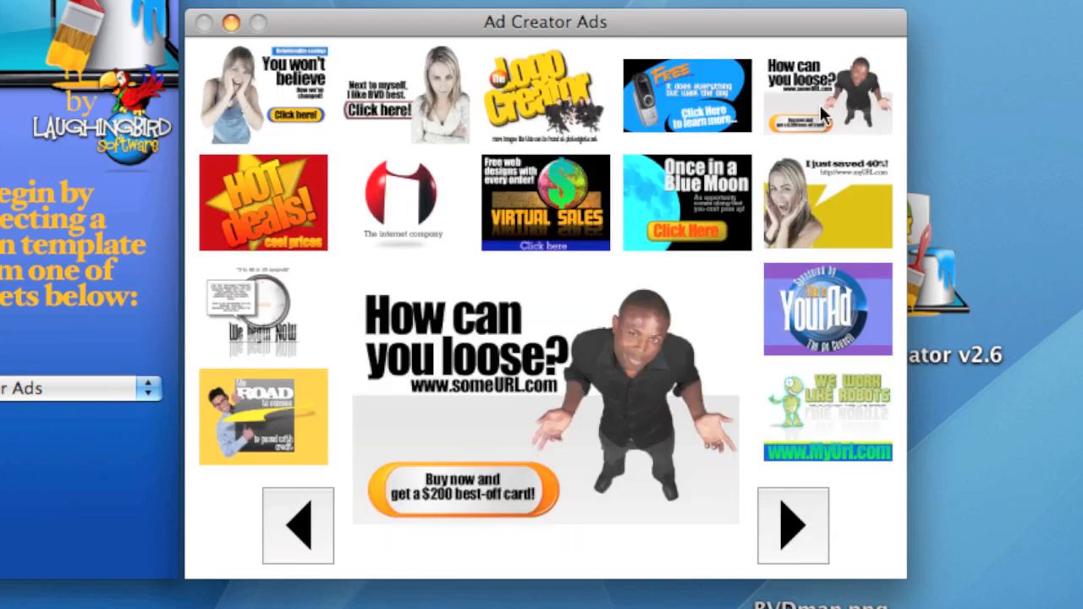
click(263, 312)
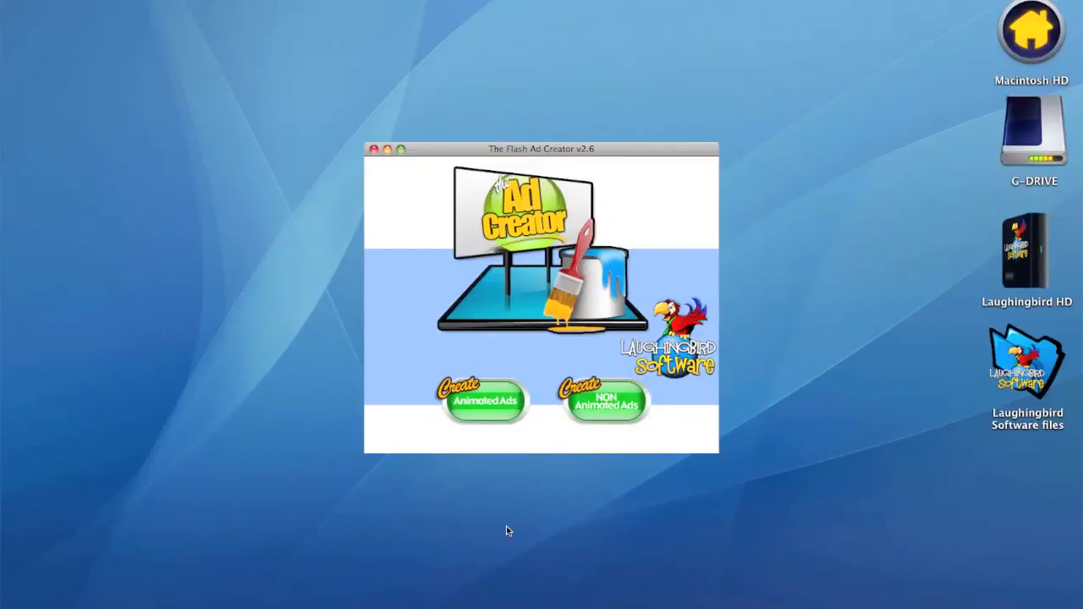
mouse_move(482, 376)
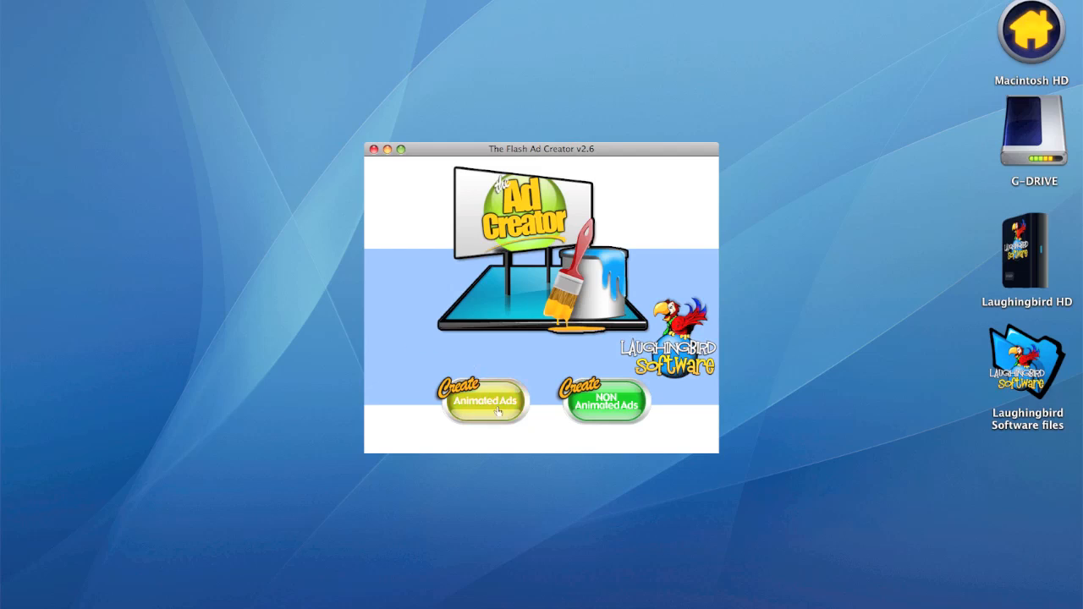
Step: Choose Create Animated Ads and start reading the short tutorial
click(484, 402)
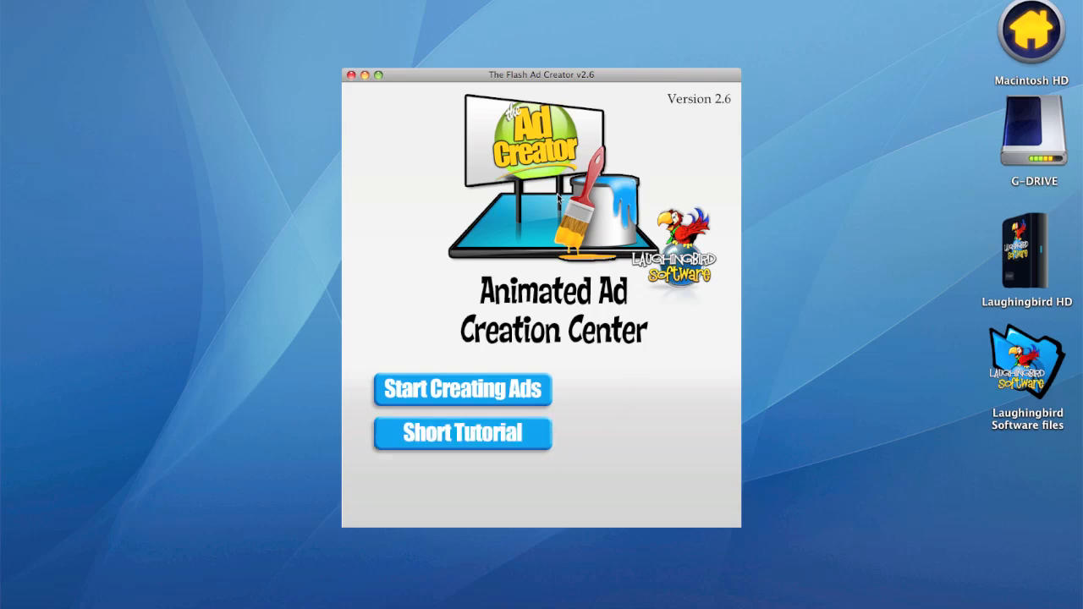
mouse_move(461, 265)
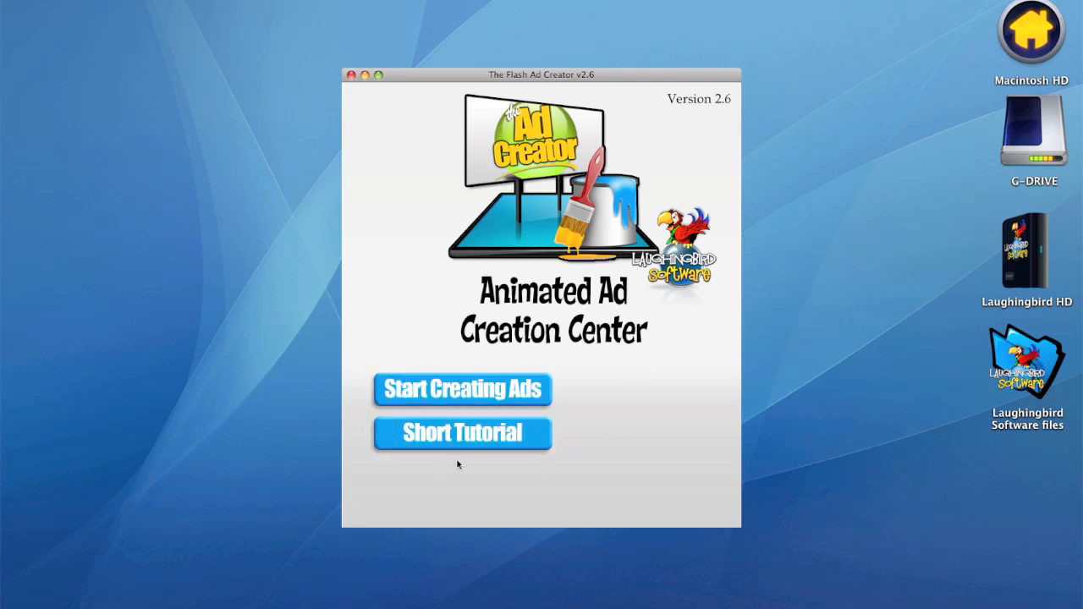
click(461, 433)
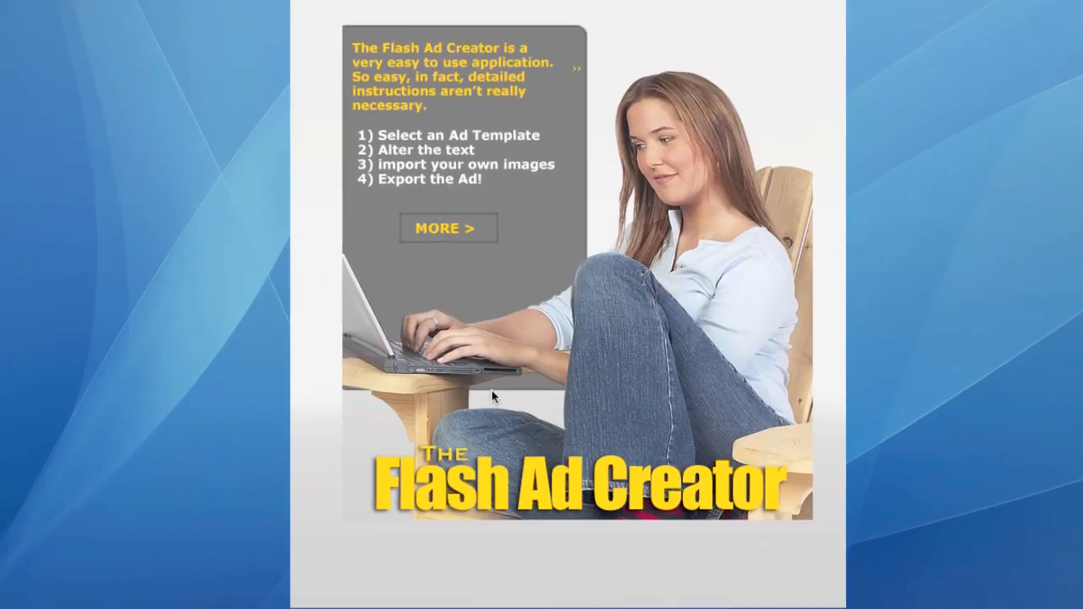
click(448, 228)
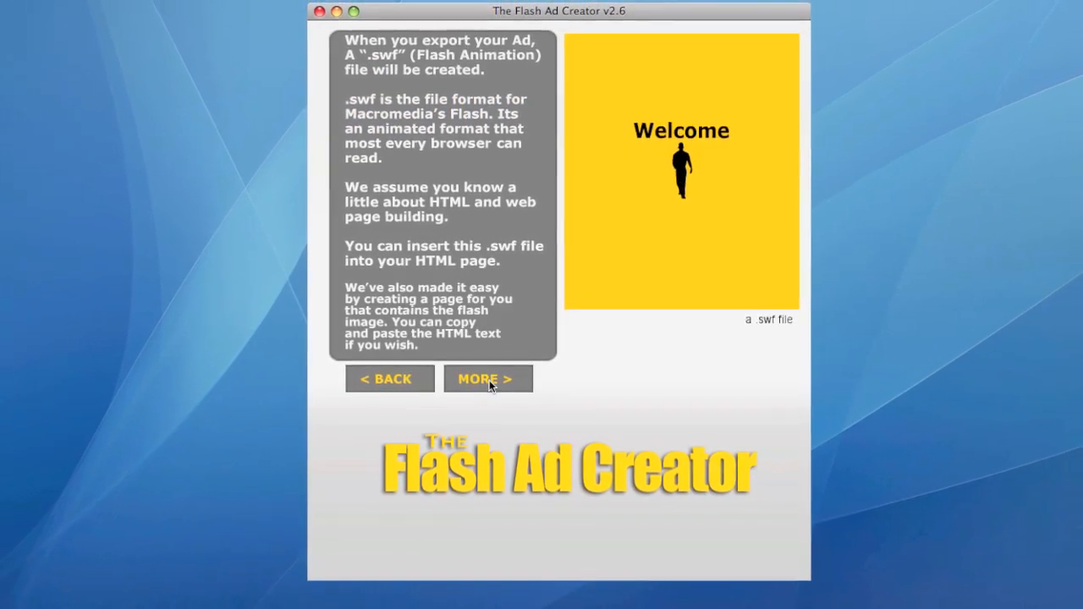
click(487, 378)
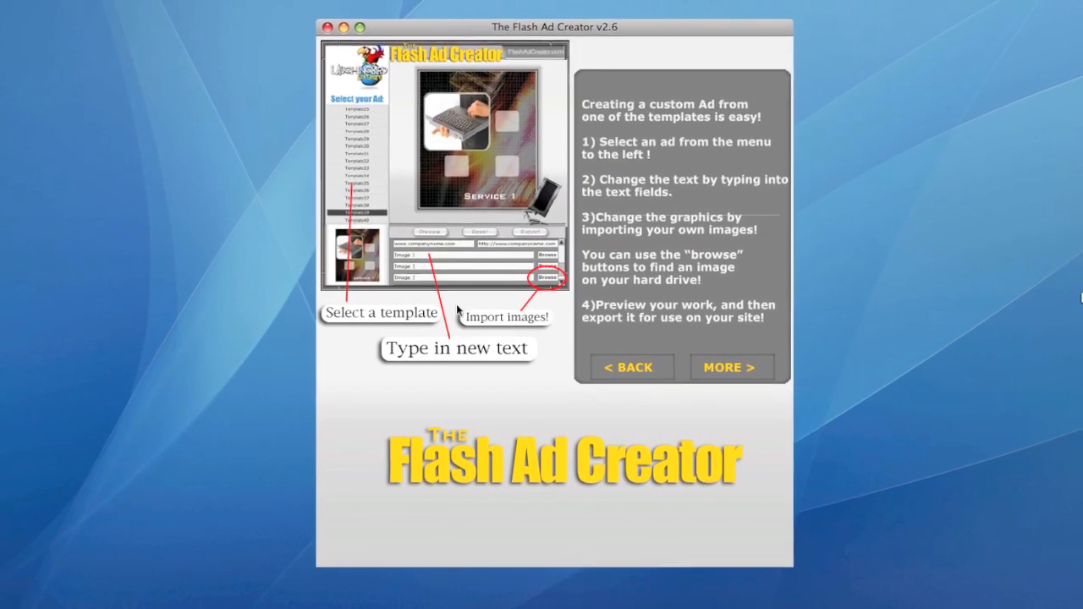
Step: Finish the remaining tutorial pages and open the animated ad editor
click(731, 367)
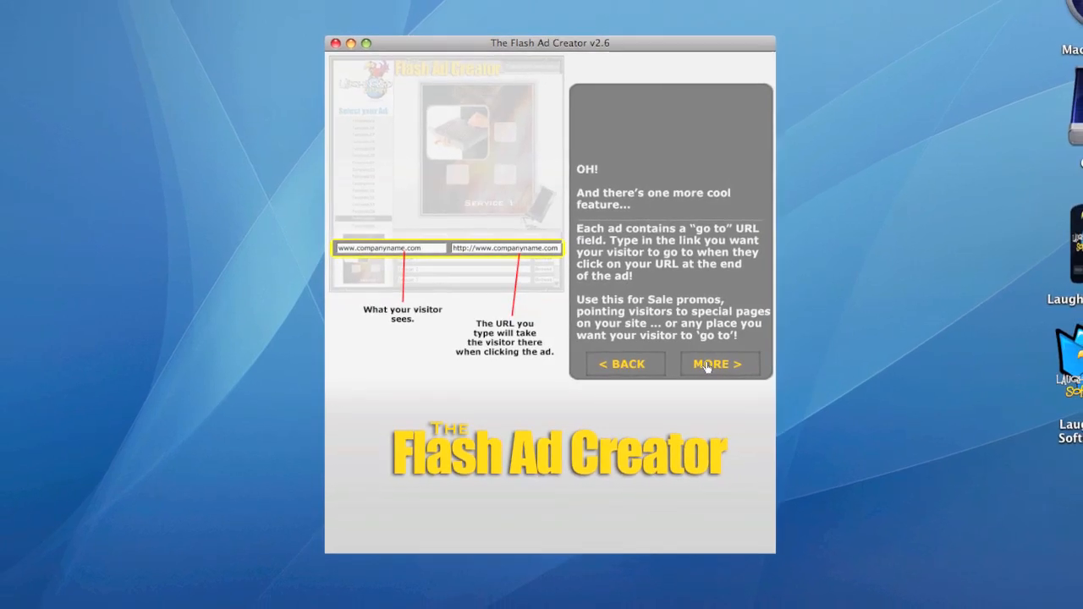
click(719, 364)
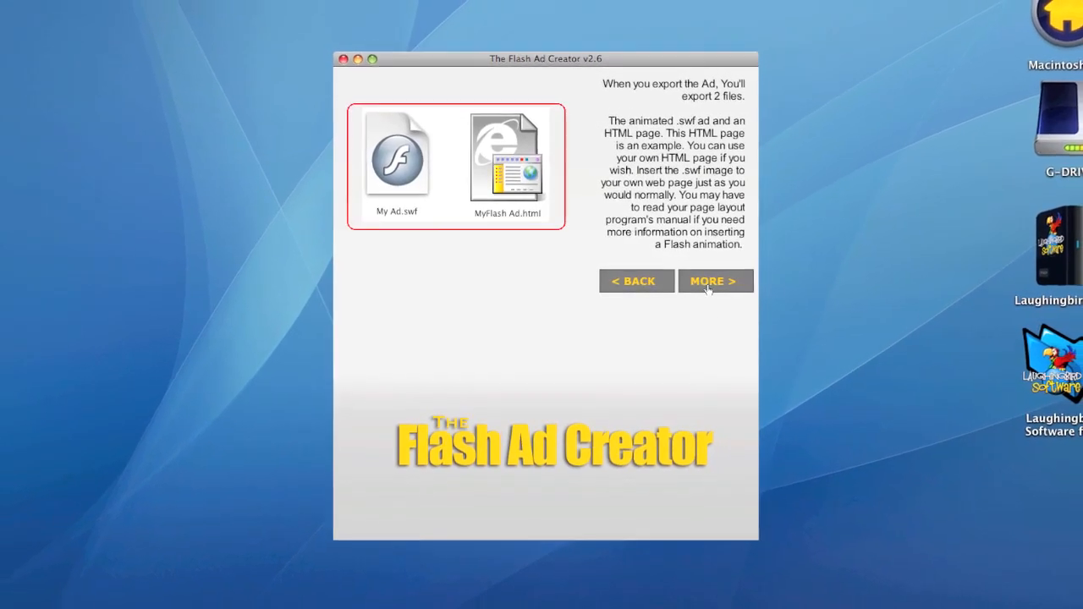
click(713, 280)
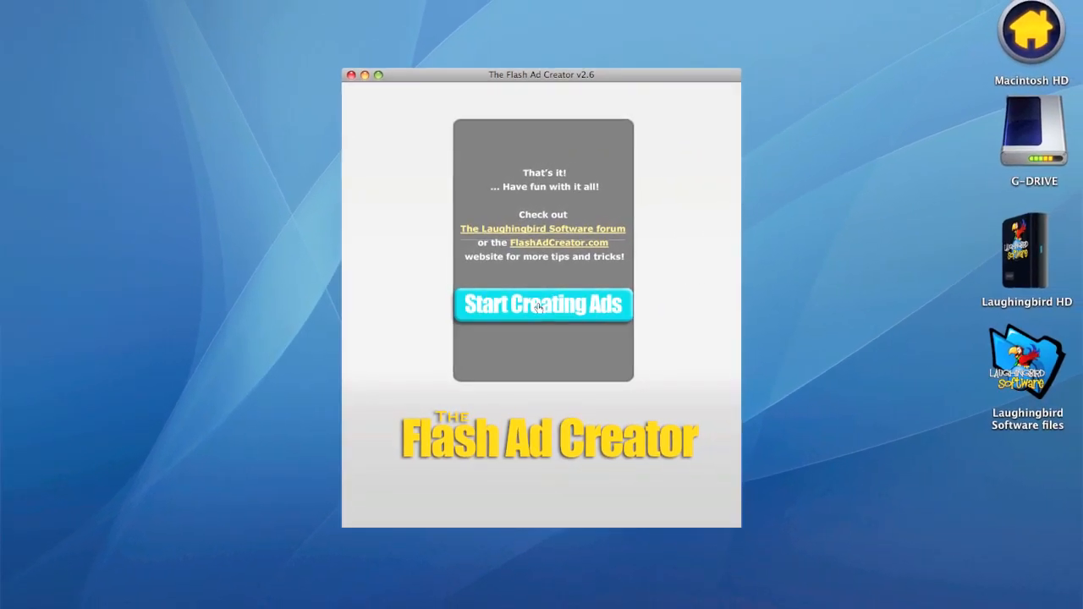
click(542, 304)
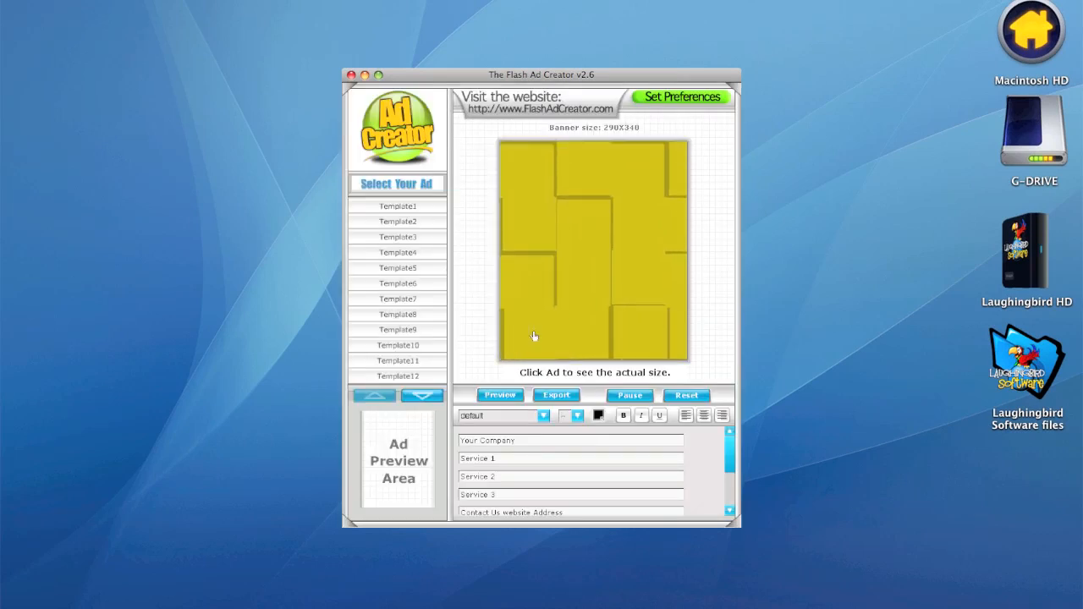
Step: Preview Template2 and Template3, then load Template9, the twin-boys photo ad with coloured squares
click(397, 222)
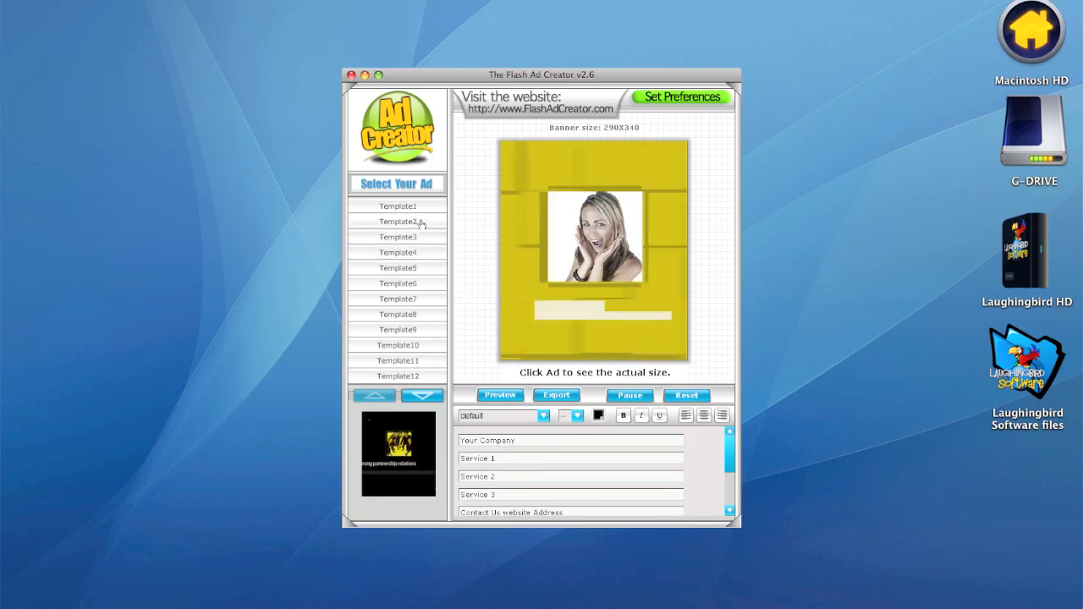
click(397, 221)
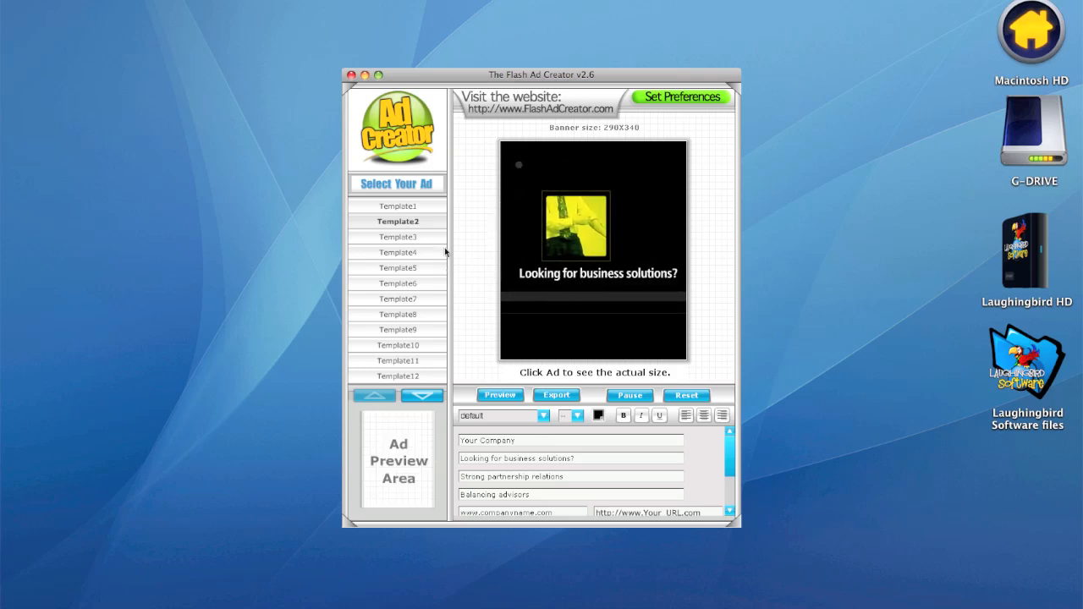
click(397, 237)
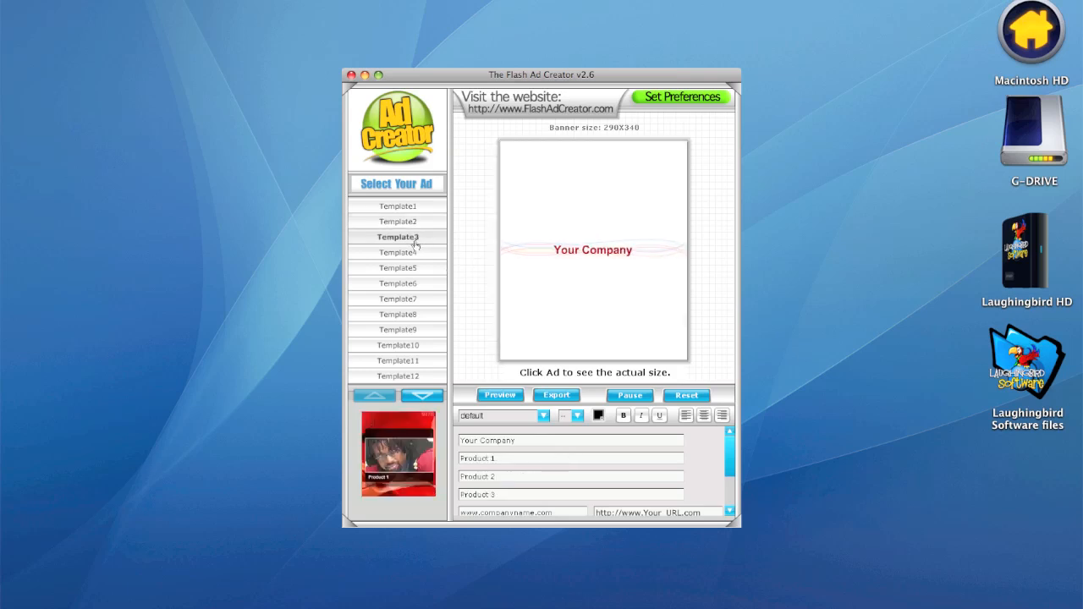
click(397, 237)
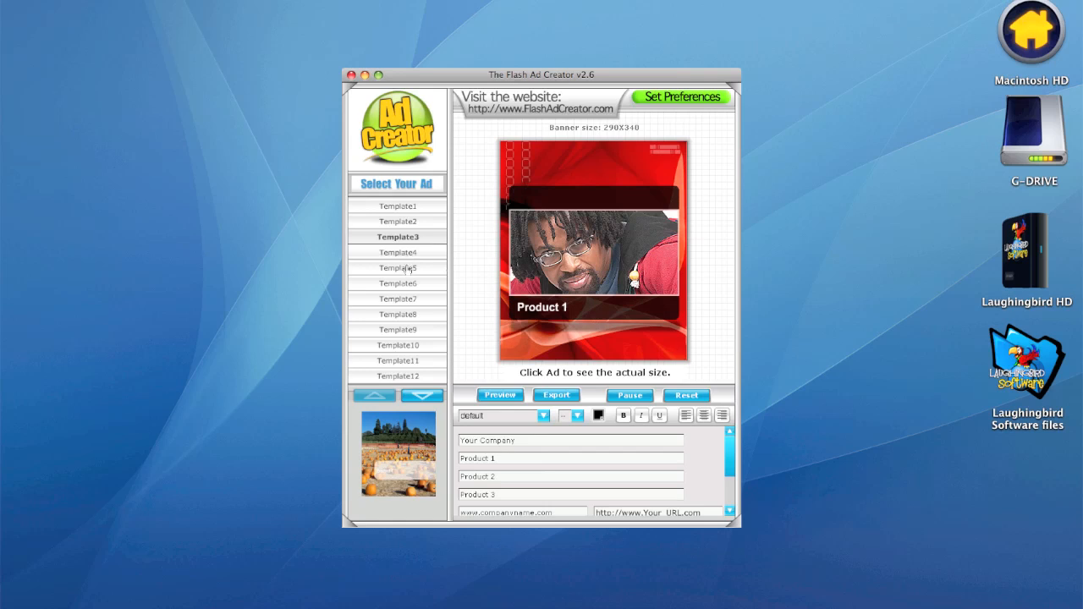
click(398, 329)
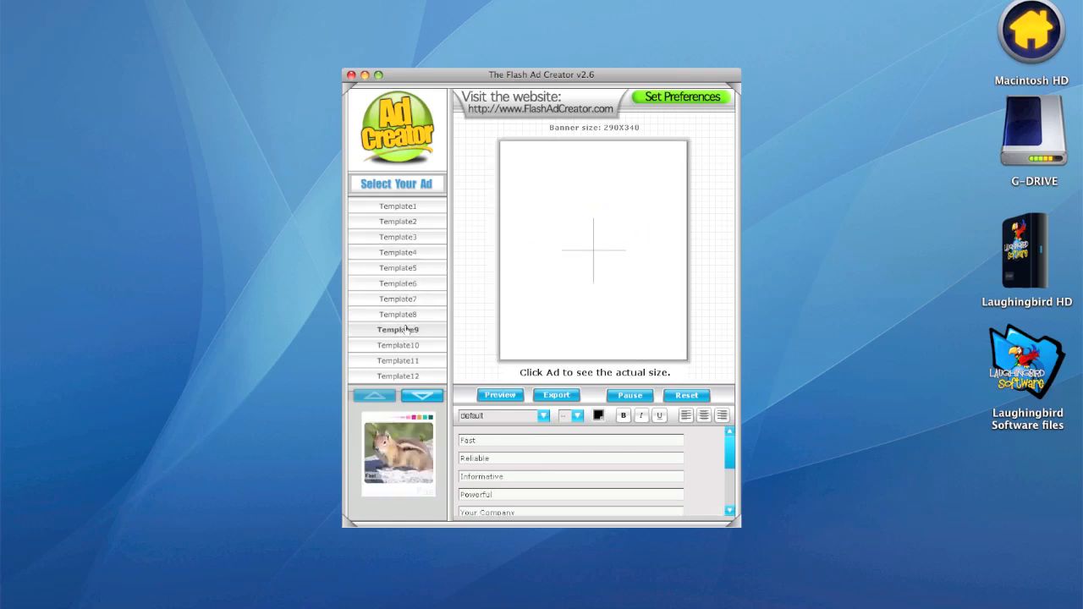
click(398, 329)
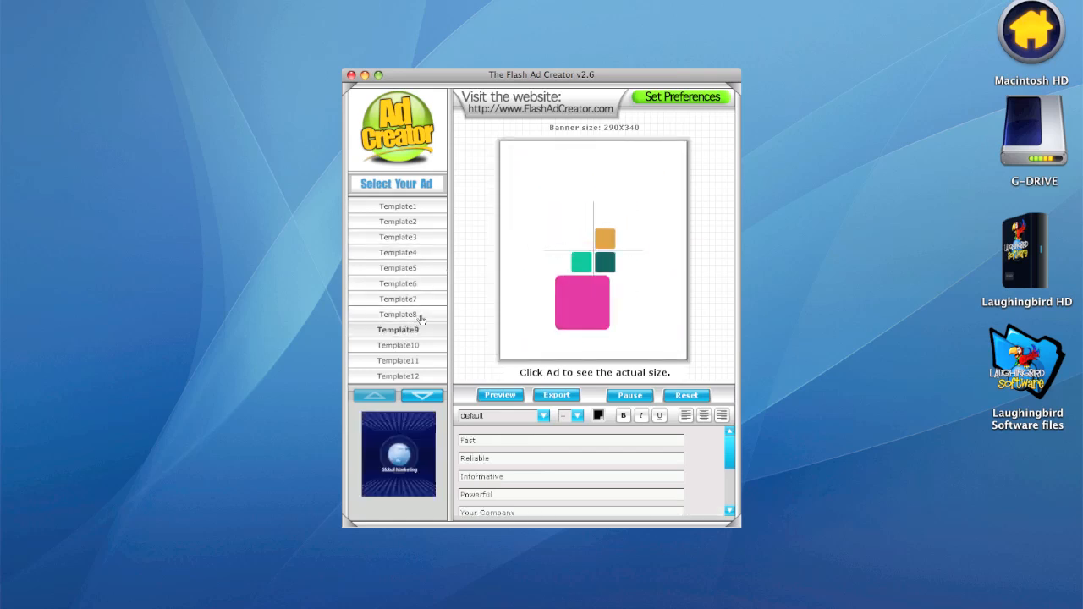
click(398, 329)
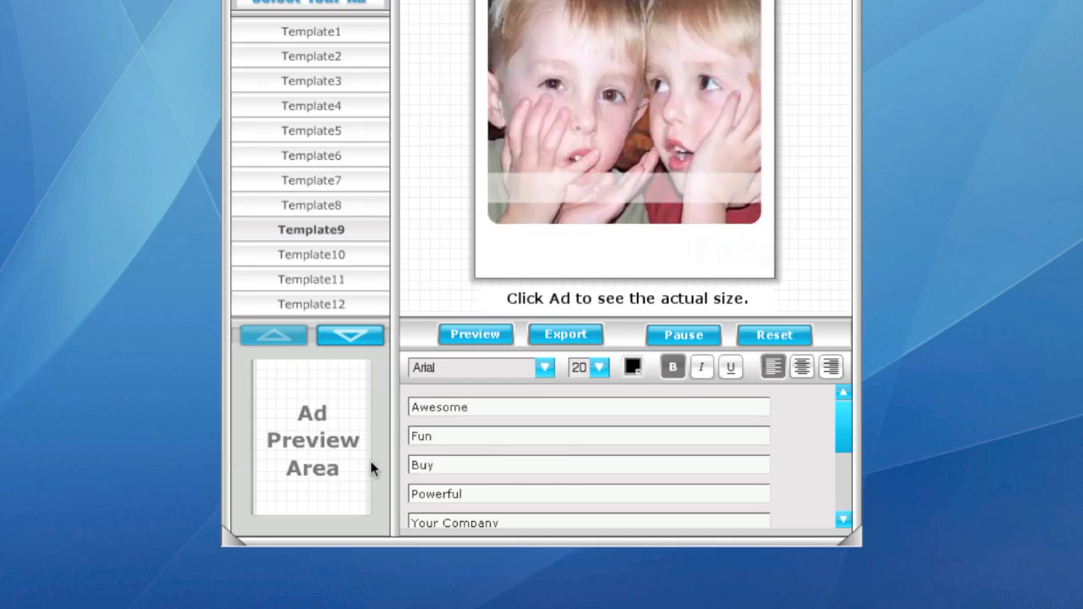
Step: Finish the third caption as 'Buy it!' and bring the image fields into view
text(it!)
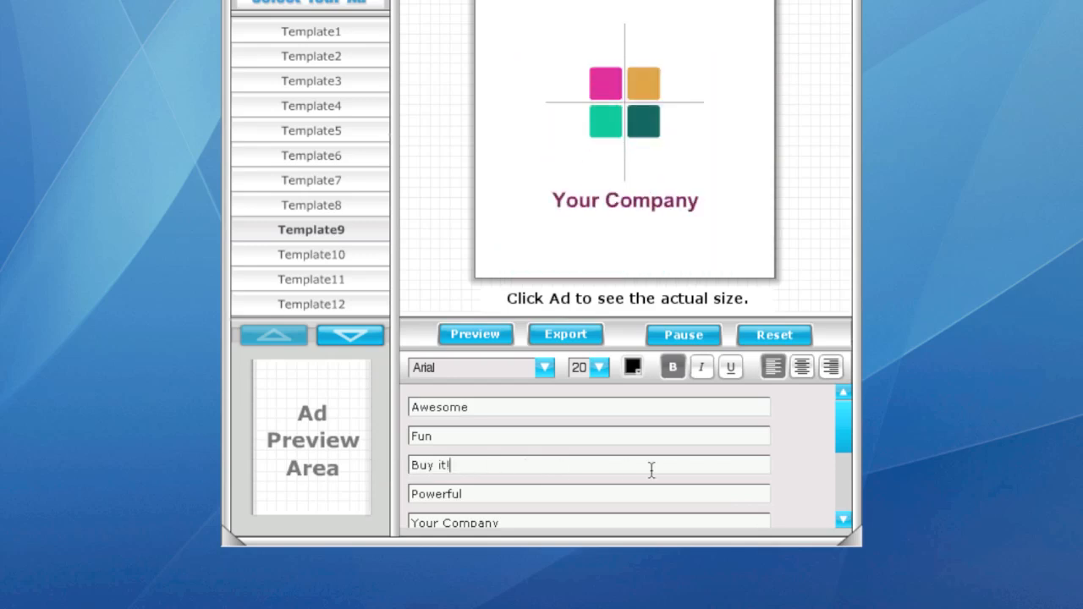
scroll(down, 3)
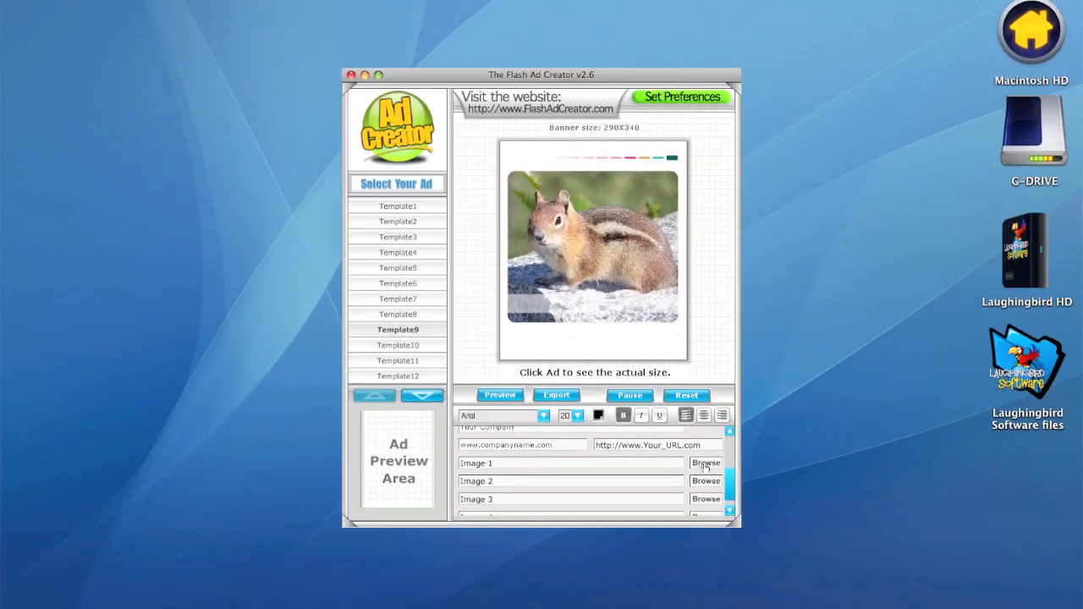
Step: Import BVDman.jpg from the Desktop into Image 1 and preview the animated ad full-size
click(706, 463)
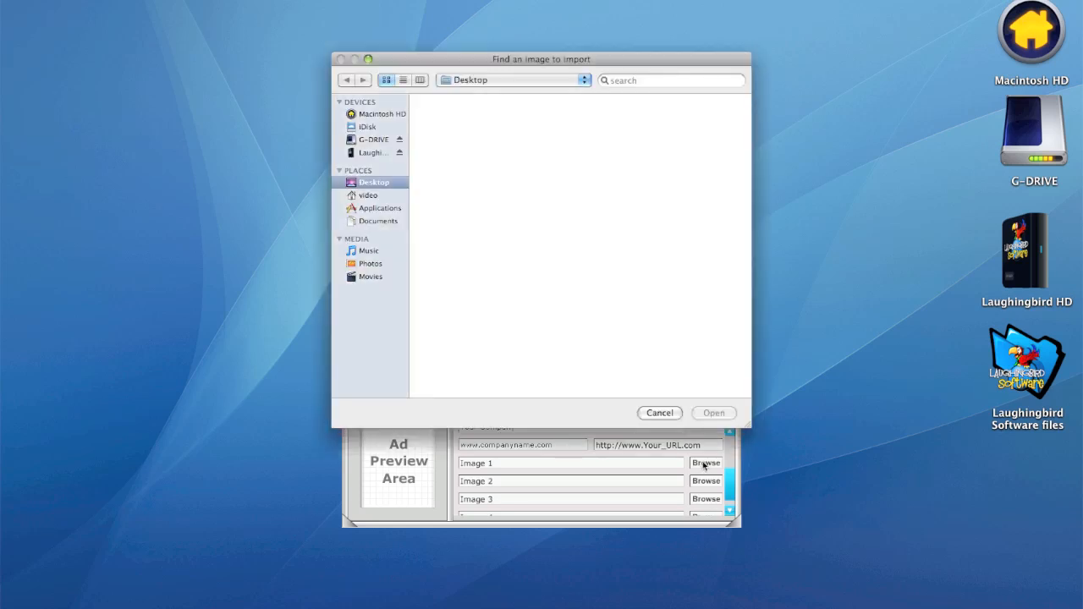
click(374, 182)
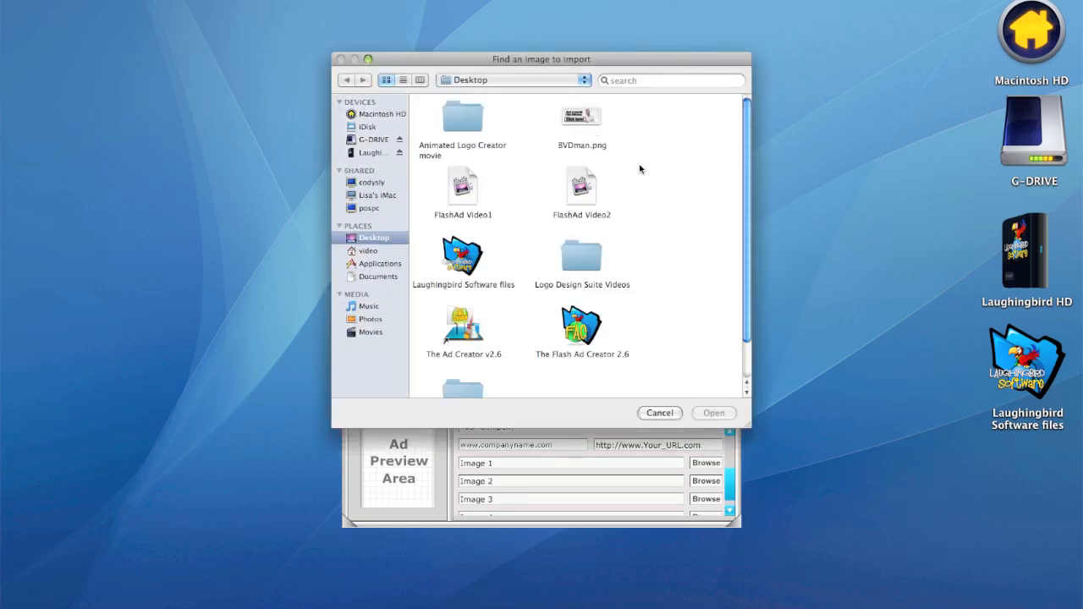
click(582, 116)
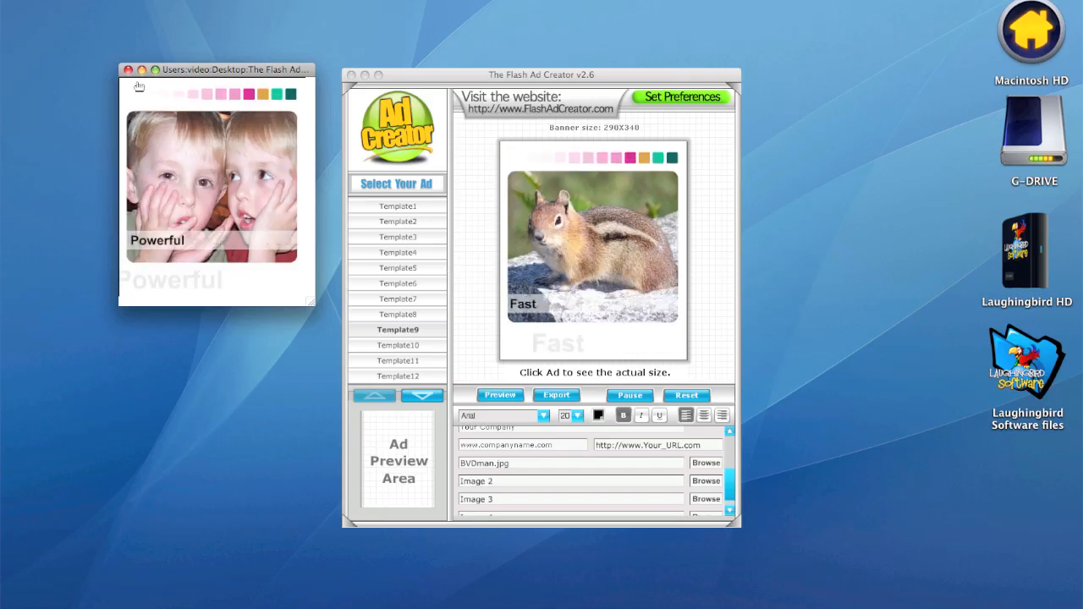
click(128, 70)
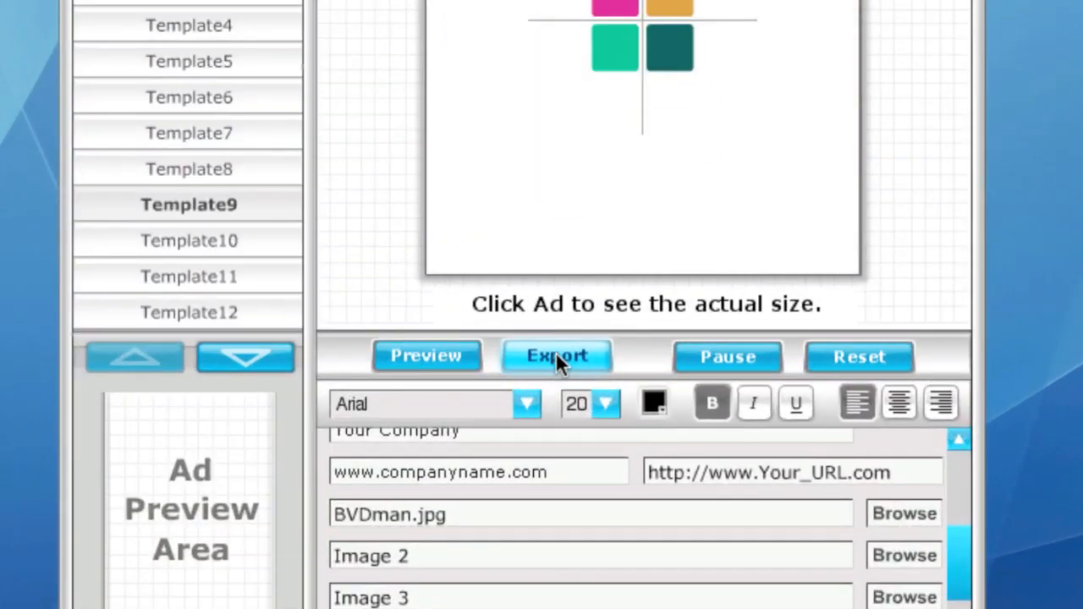
Step: Export the ad as Animation.swf with its HTML page to the Desktop and preview it in the browser
click(426, 354)
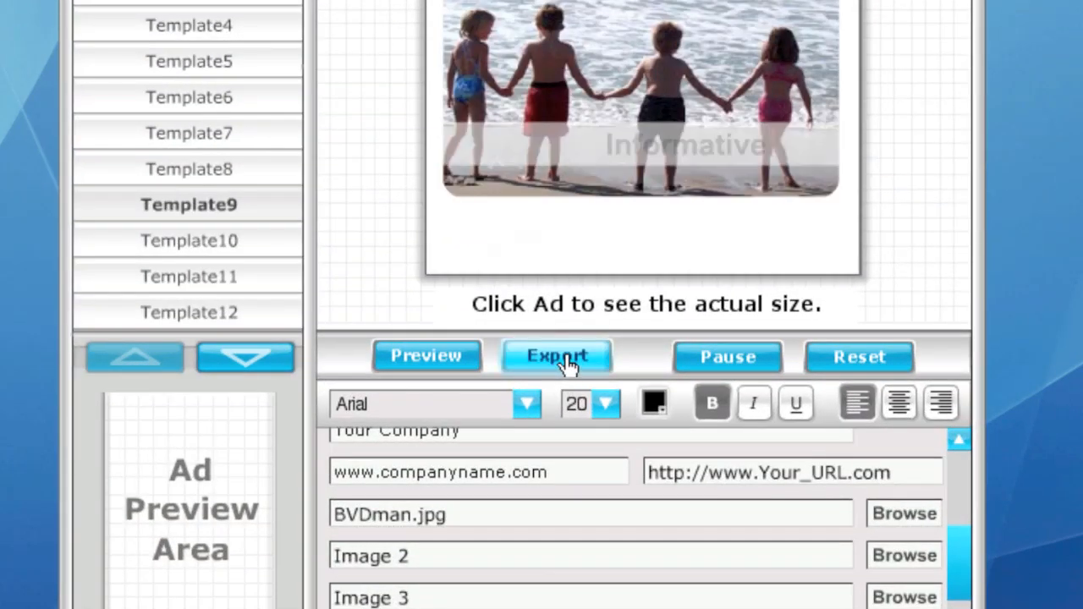
click(556, 355)
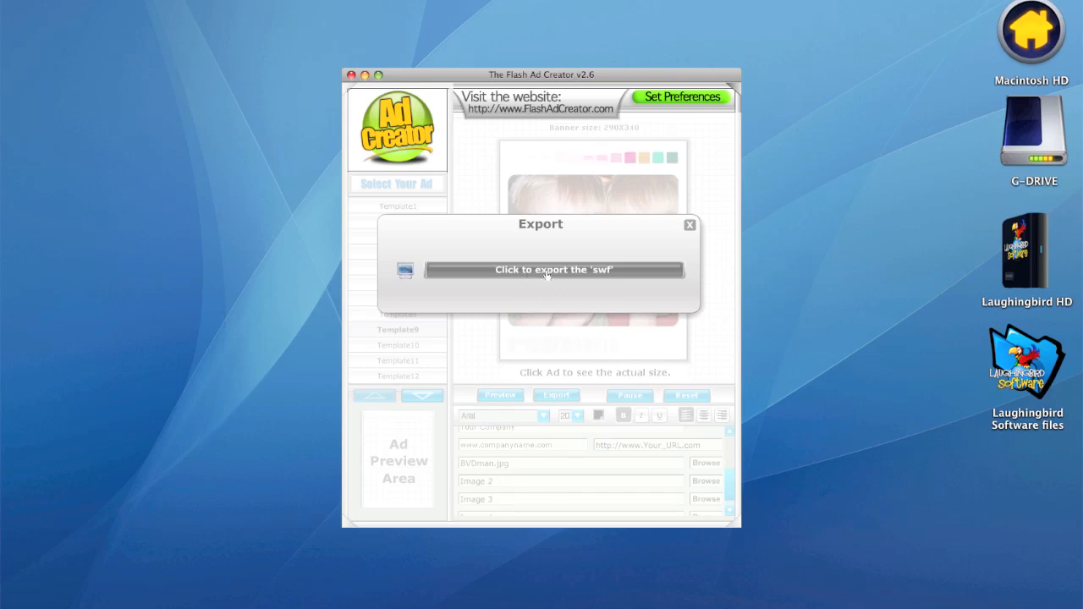
click(553, 269)
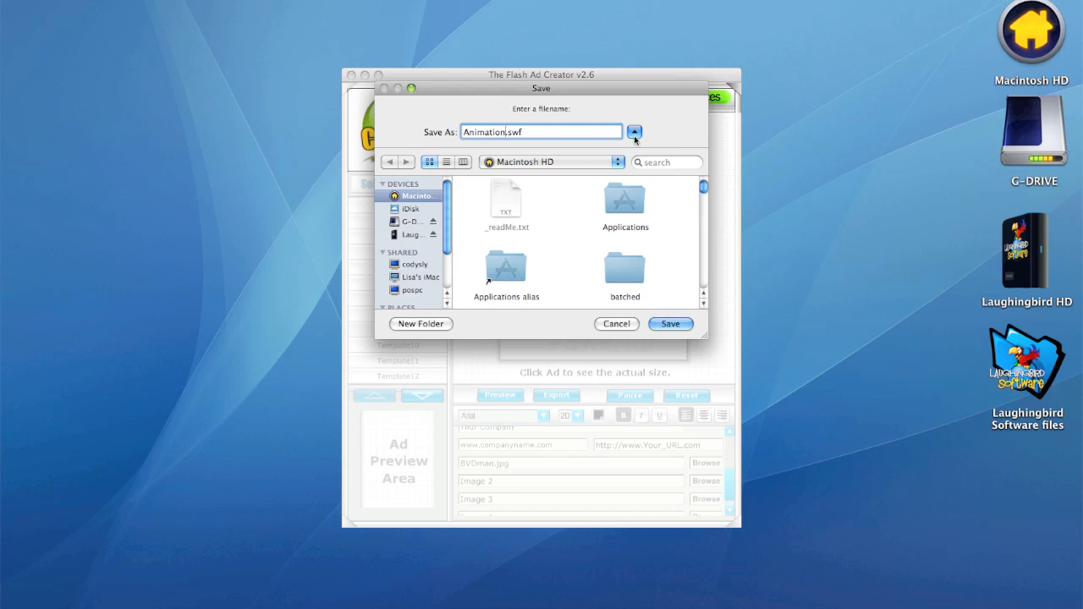
click(633, 131)
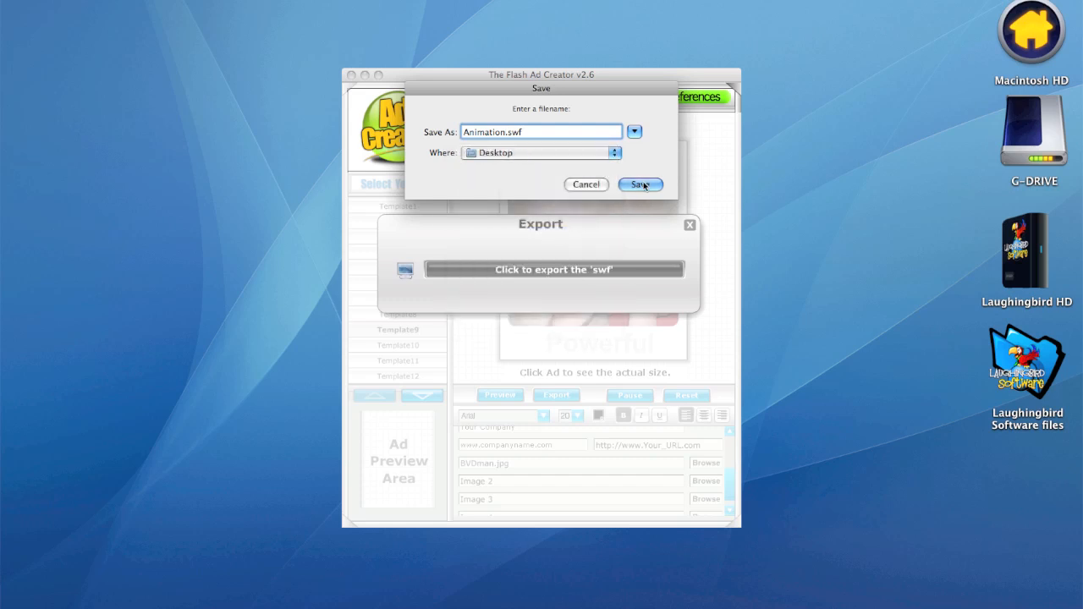
click(640, 184)
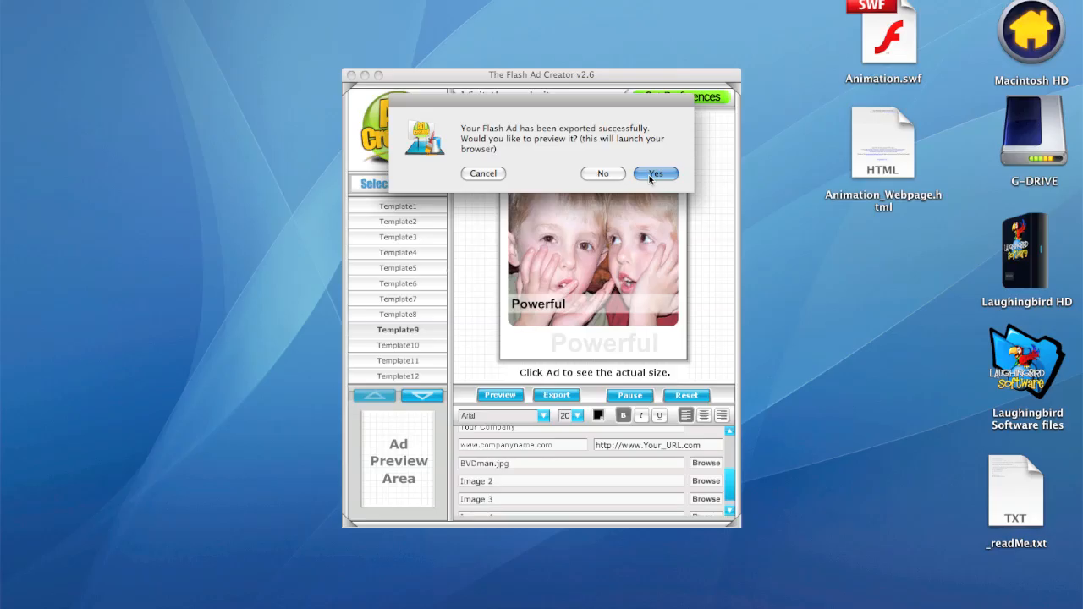
click(655, 174)
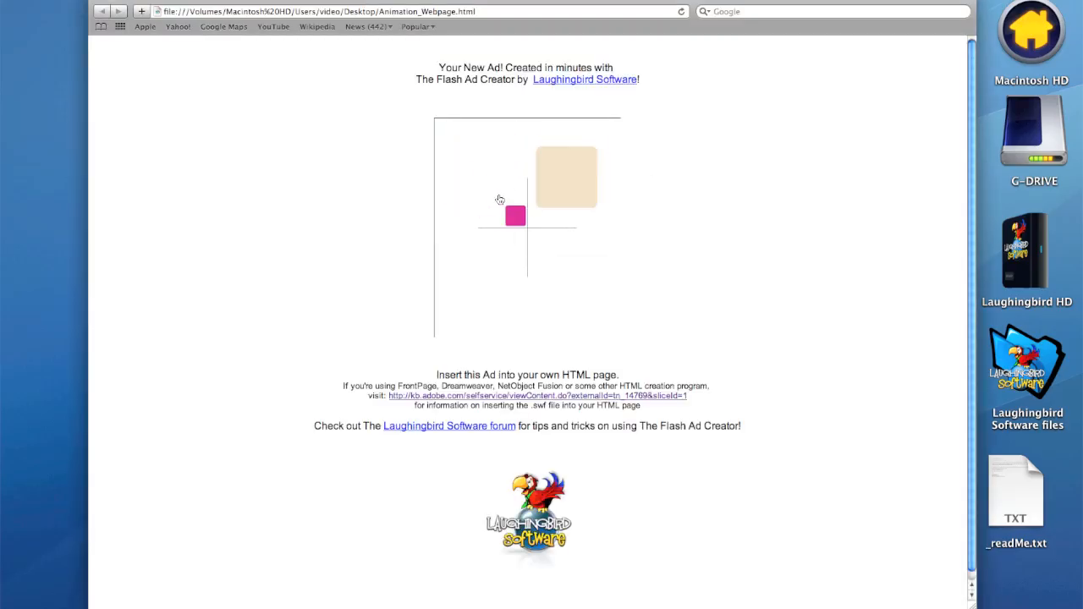